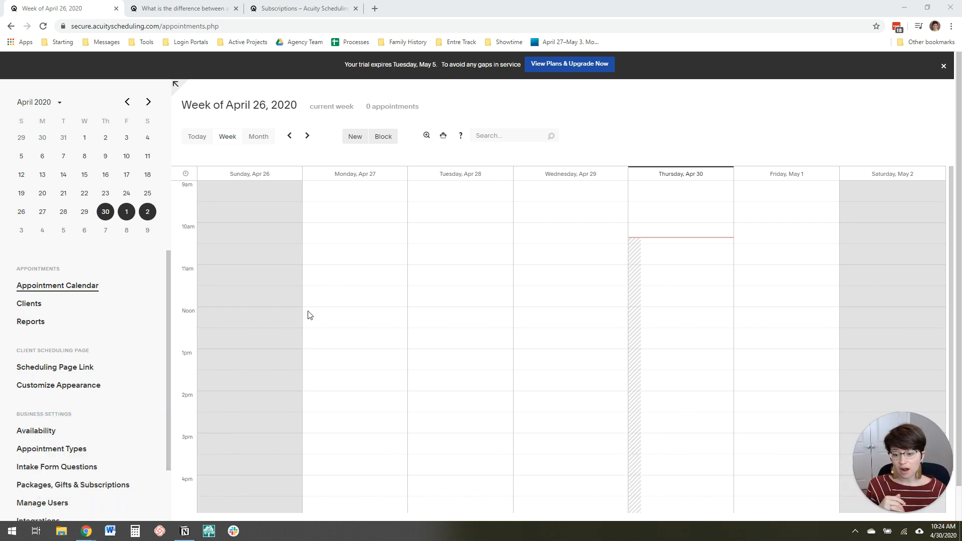
# Open Appointment Types under Business Settings, which lists the 50-minute Strategy Call
pyautogui.scroll(-3)
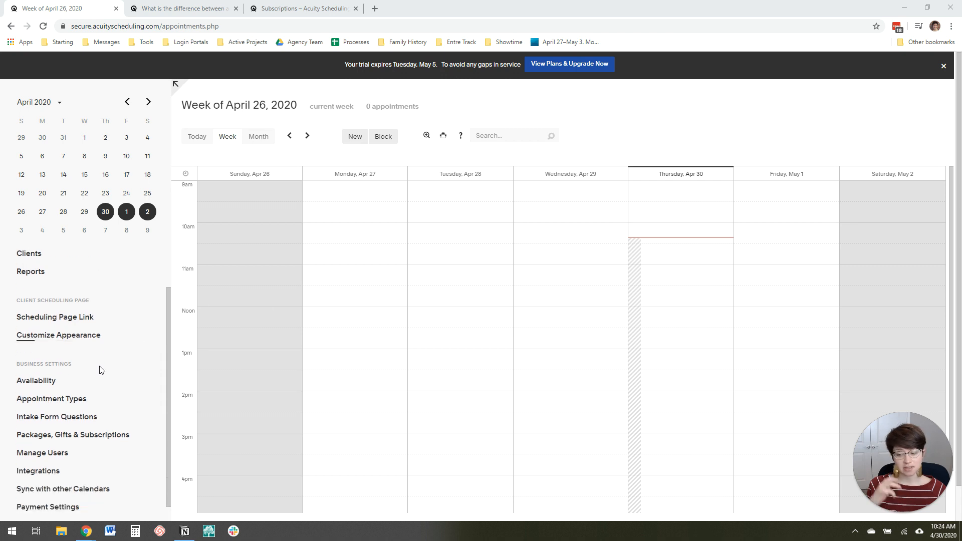
pyautogui.click(51, 399)
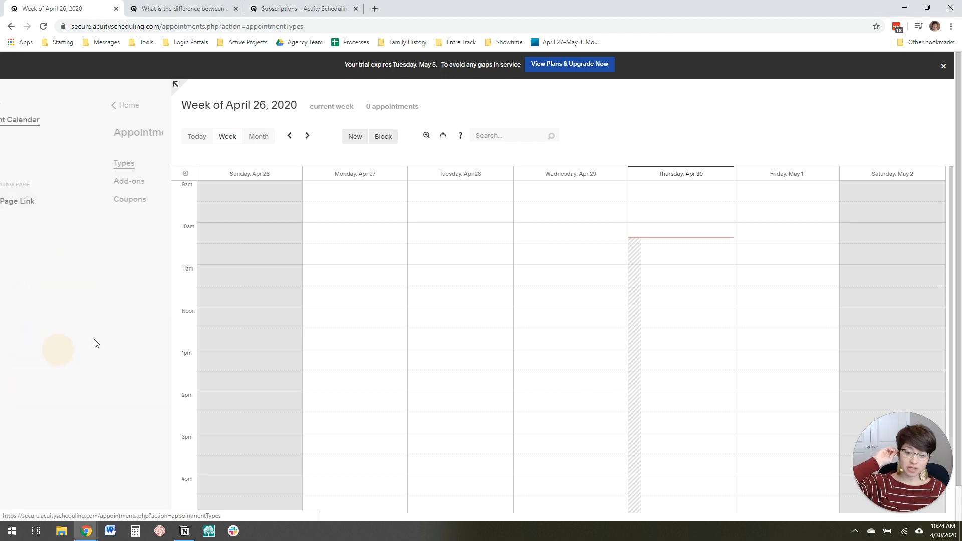
pyautogui.click(123, 163)
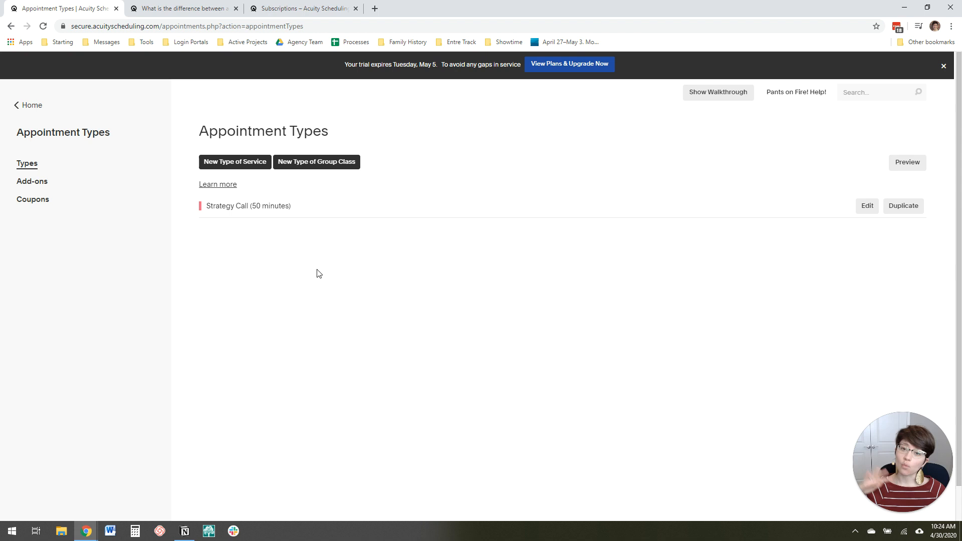
pyautogui.moveTo(330, 268)
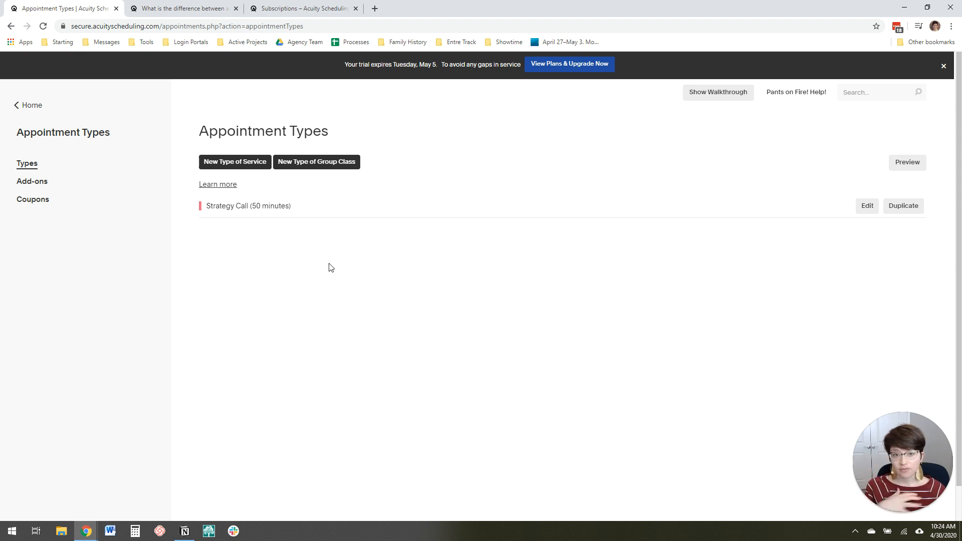
pyautogui.moveTo(336, 281)
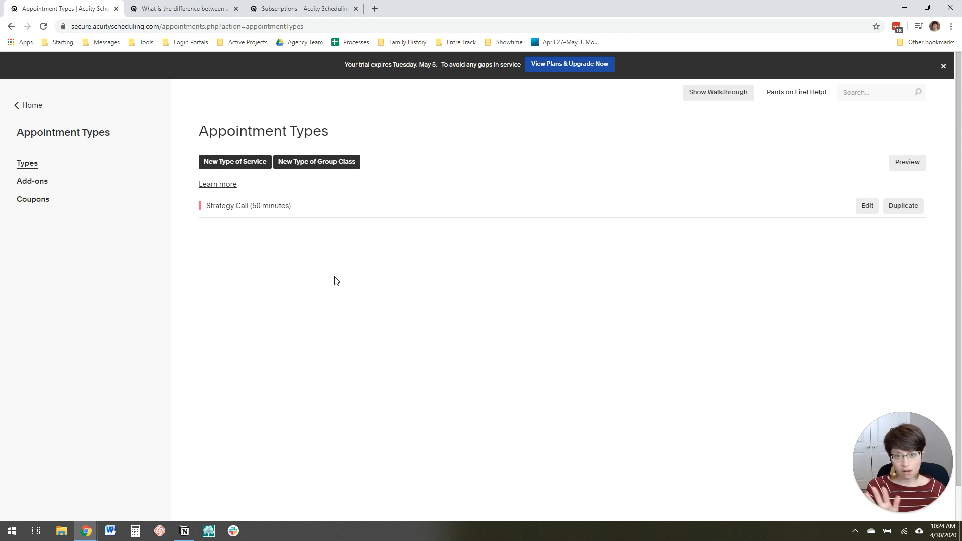
pyautogui.moveTo(235, 165)
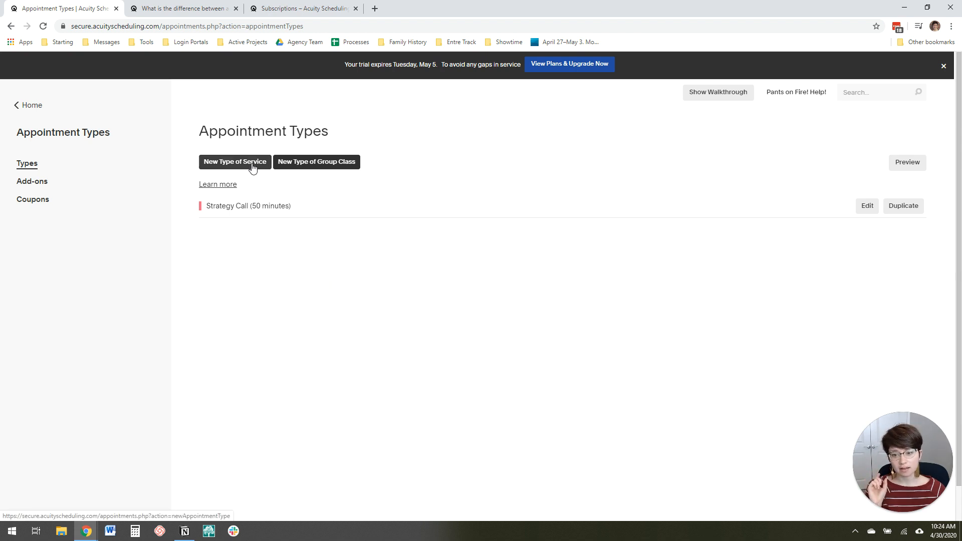
# Create a 'One-off Consulting' appointment type lasting 60 minutes and priced at $200
pyautogui.click(234, 162)
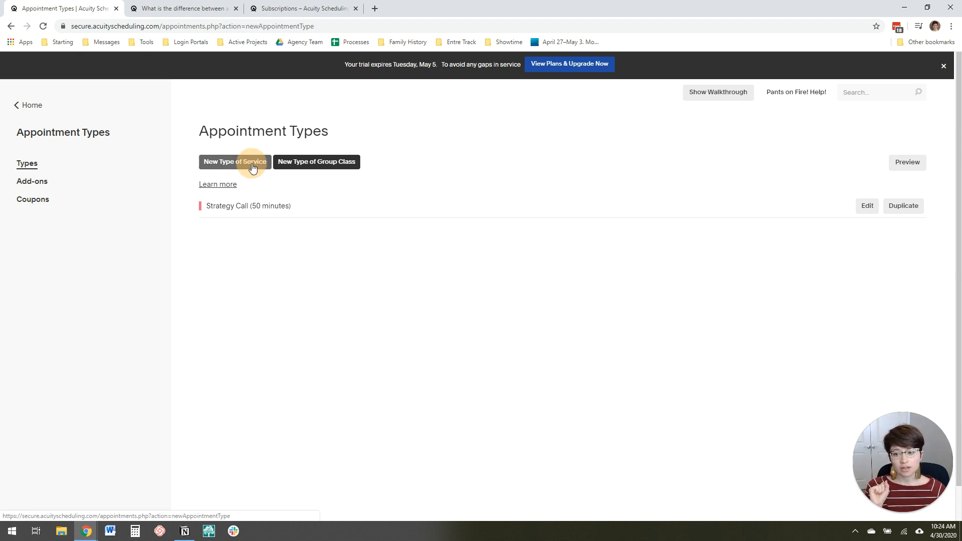
pyautogui.click(235, 162)
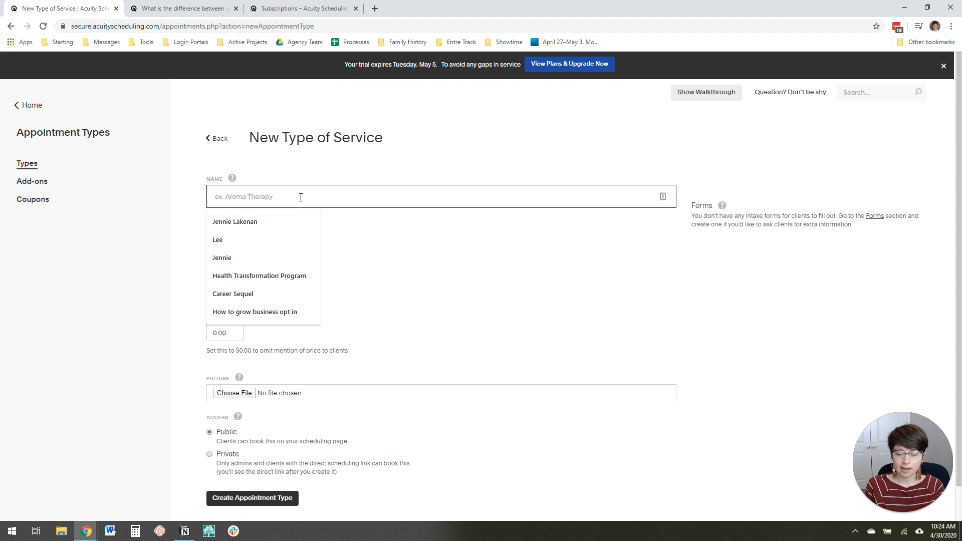
pyautogui.write('One-off COnsultin')
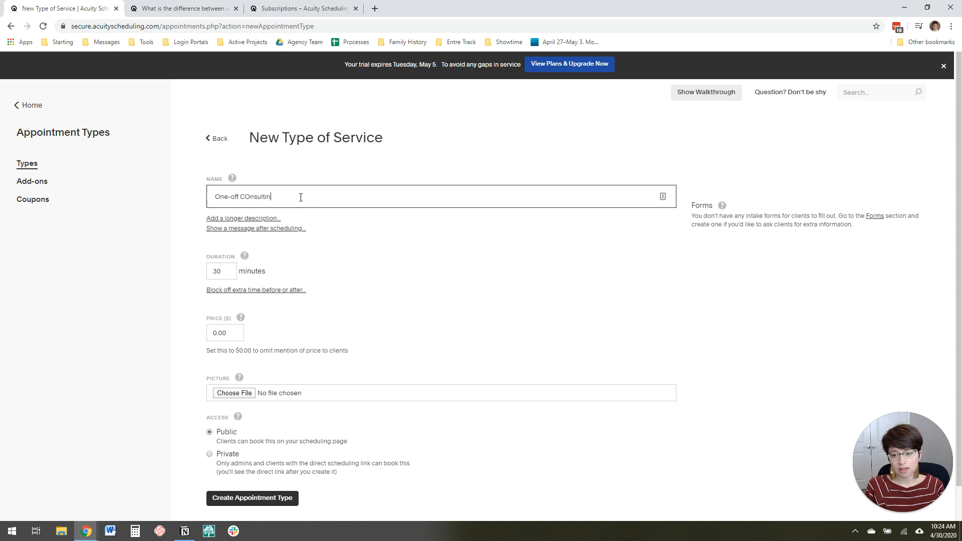
pyautogui.write('Consulting')
pyautogui.click(221, 271)
pyautogui.write('60')
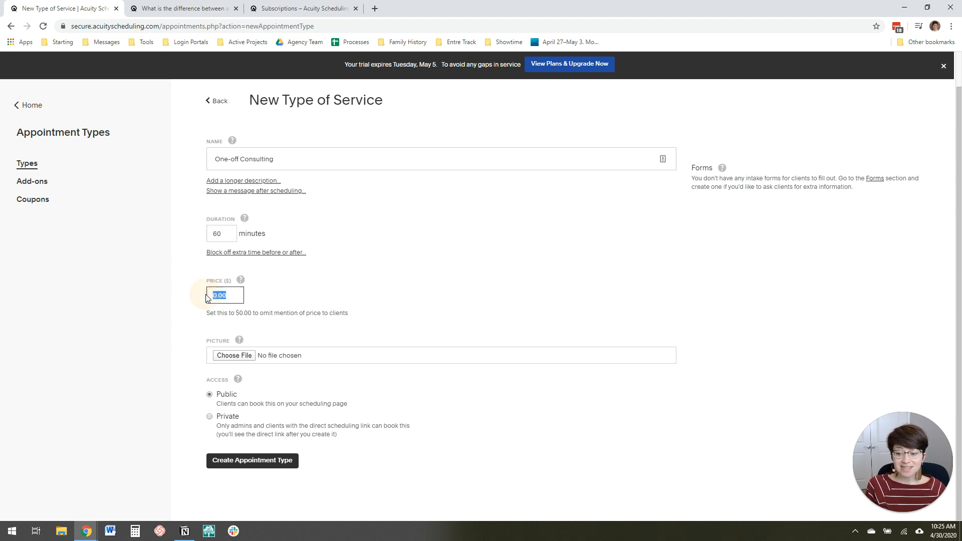
pyautogui.write('20')
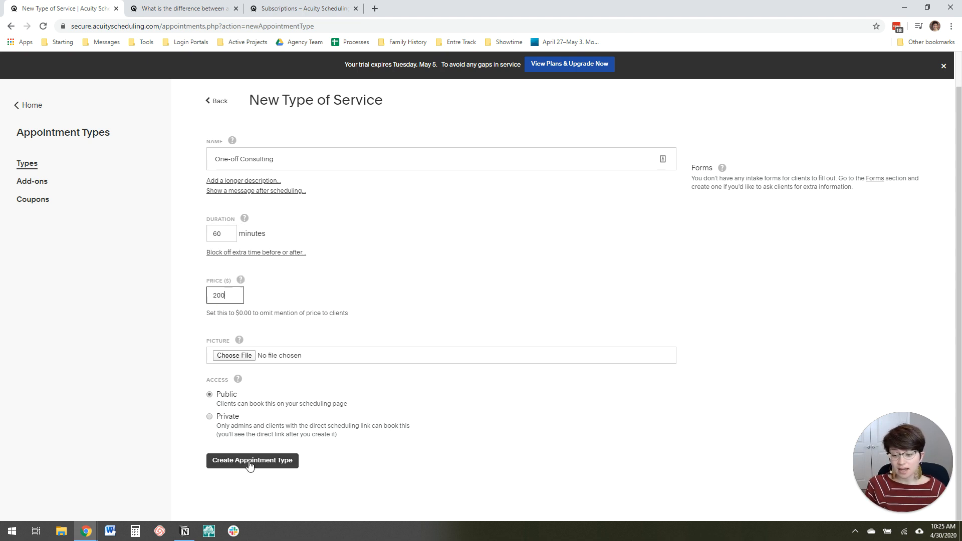
pyautogui.click(251, 461)
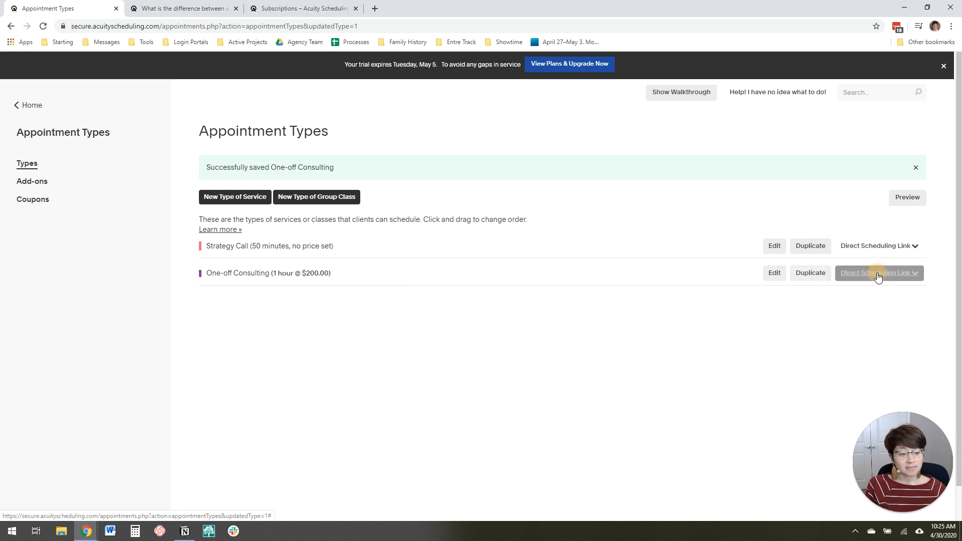
pyautogui.click(877, 273)
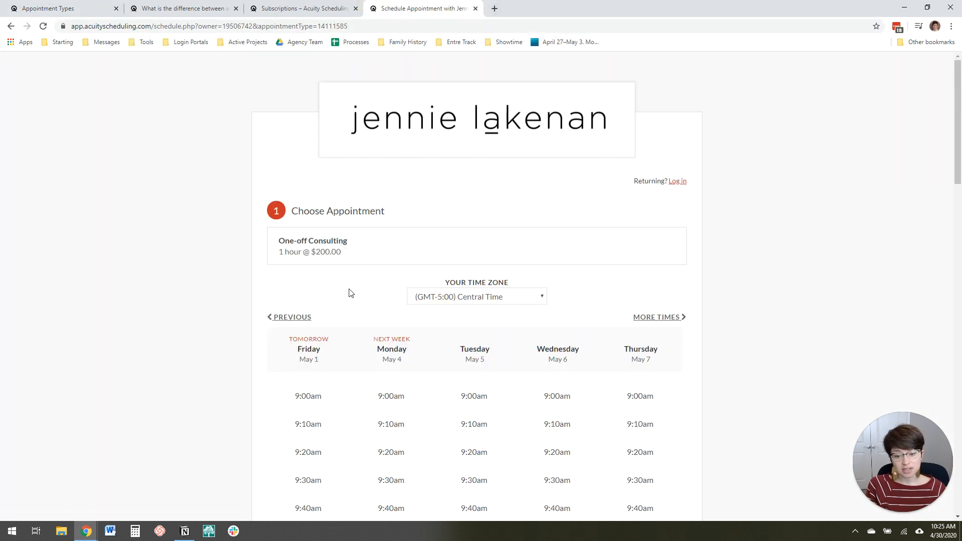
pyautogui.scroll(-3)
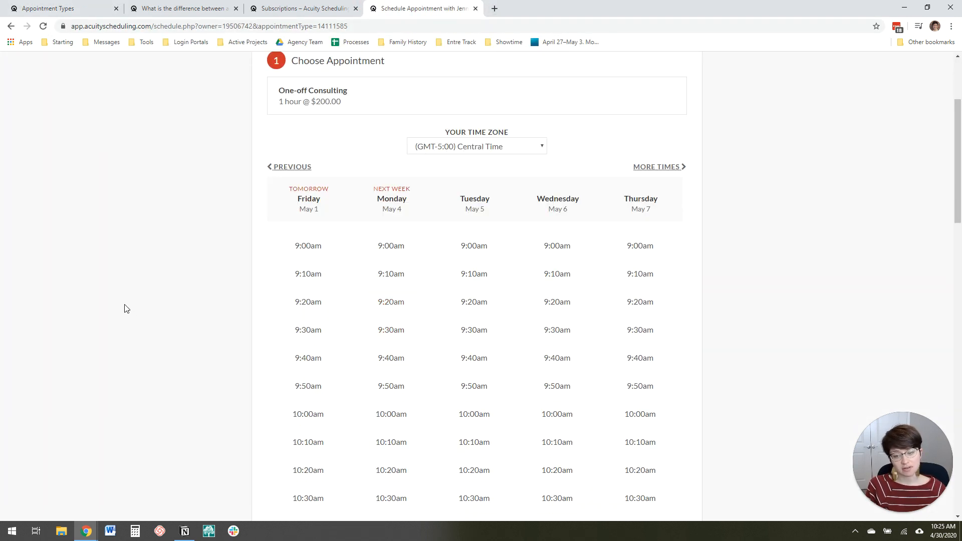
pyautogui.scroll(3)
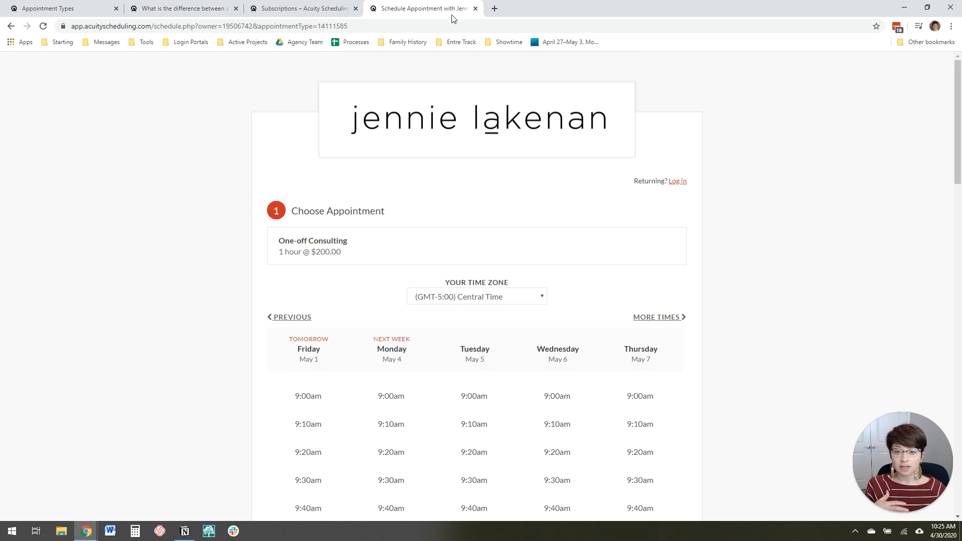
pyautogui.moveTo(475, 8)
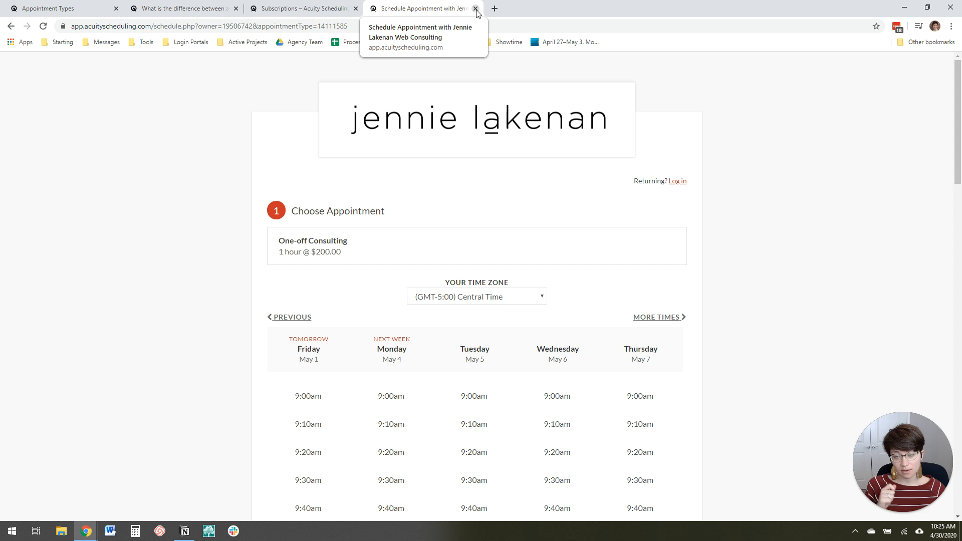
pyautogui.click(476, 8)
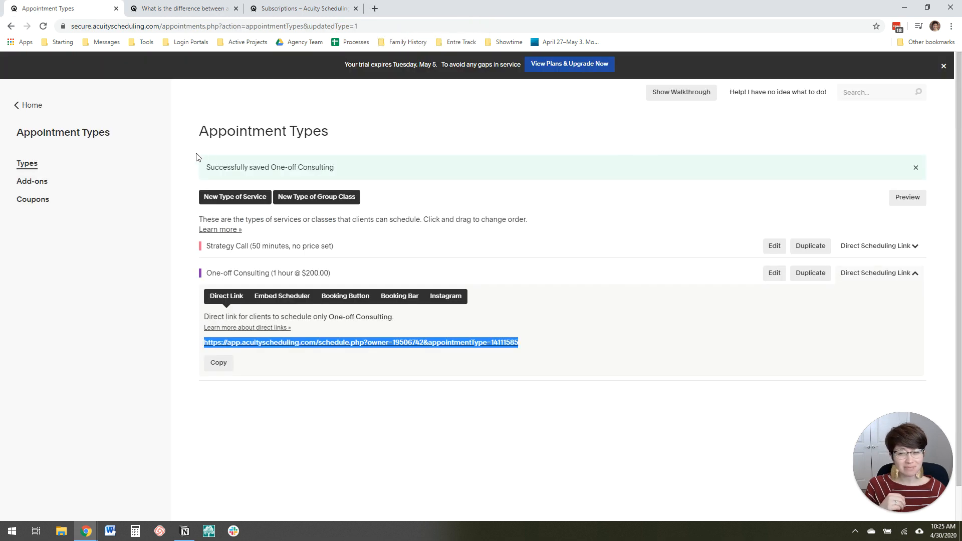
pyautogui.moveTo(27, 164)
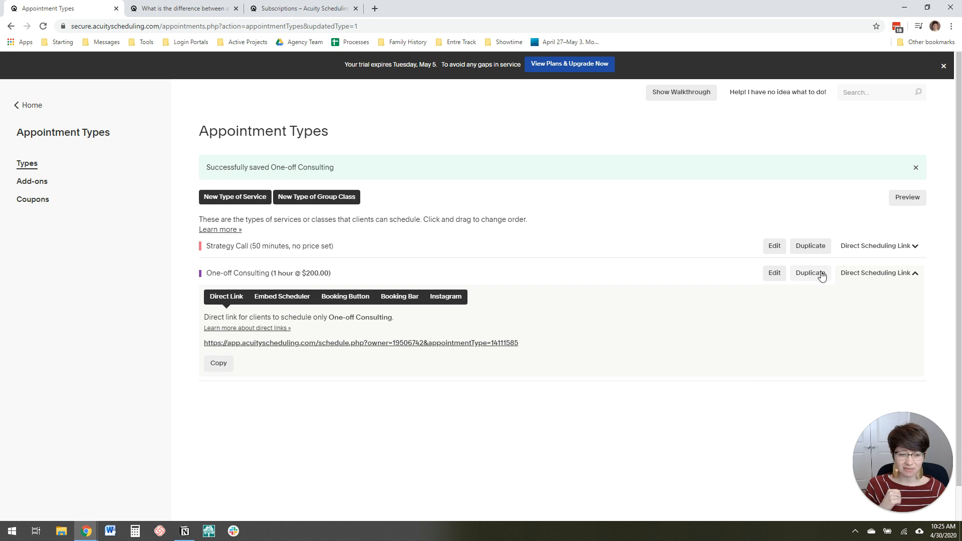
pyautogui.click(877, 273)
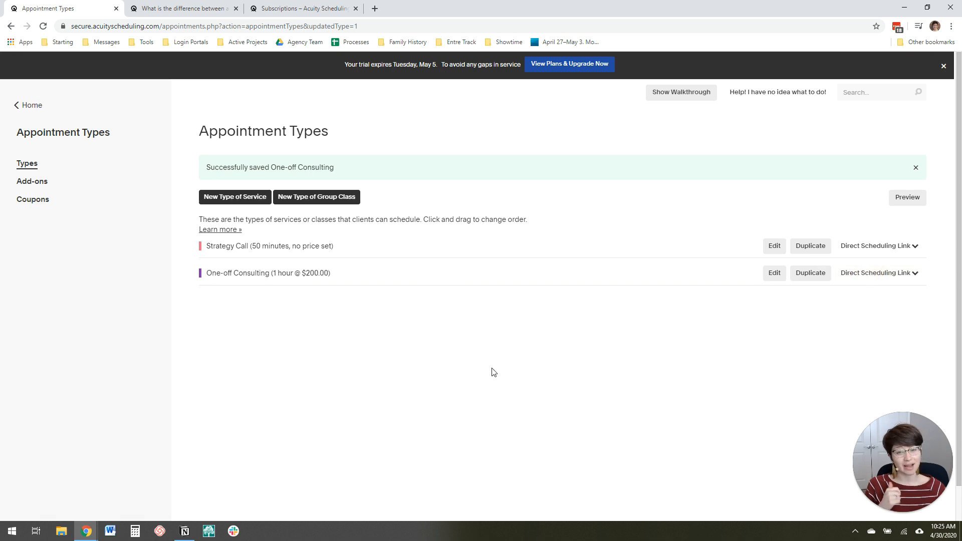
pyautogui.moveTo(416, 366)
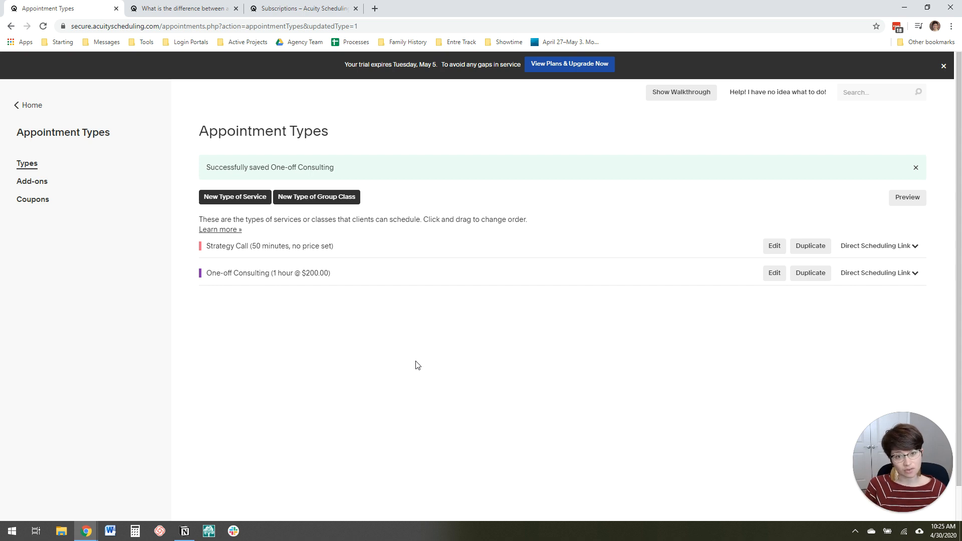
pyautogui.moveTo(413, 355)
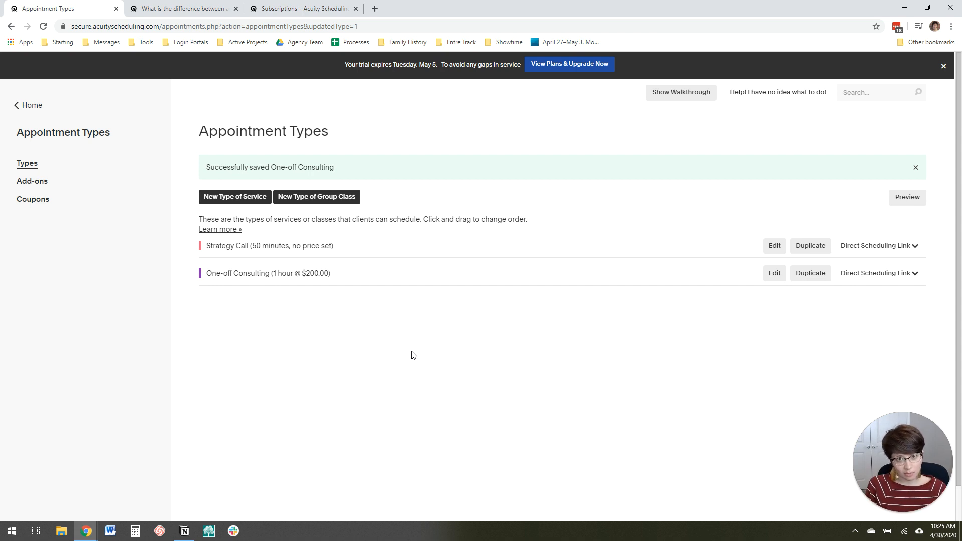
pyautogui.moveTo(30, 105)
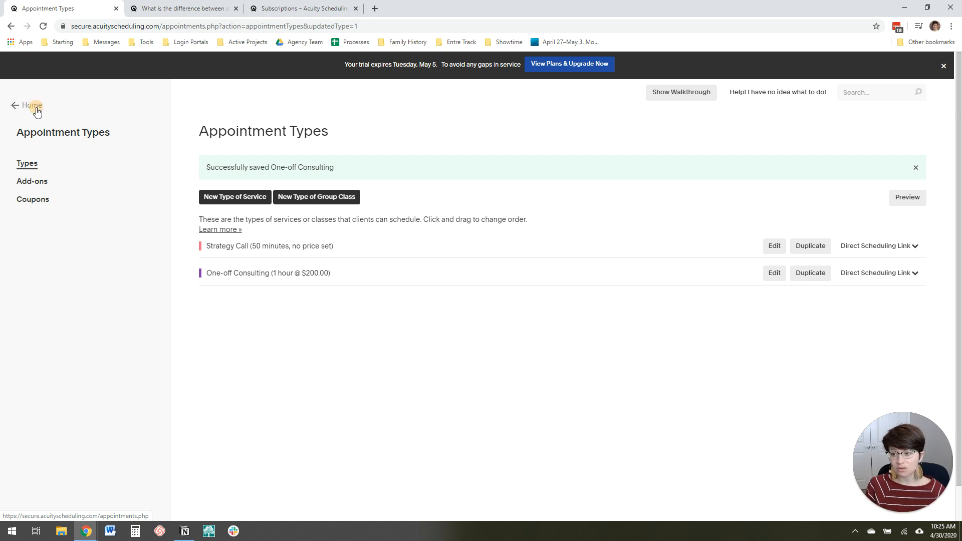
# Go to the account home, then open Packages, Gifts & Subscriptions with the hidden $400 subscription
pyautogui.click(32, 105)
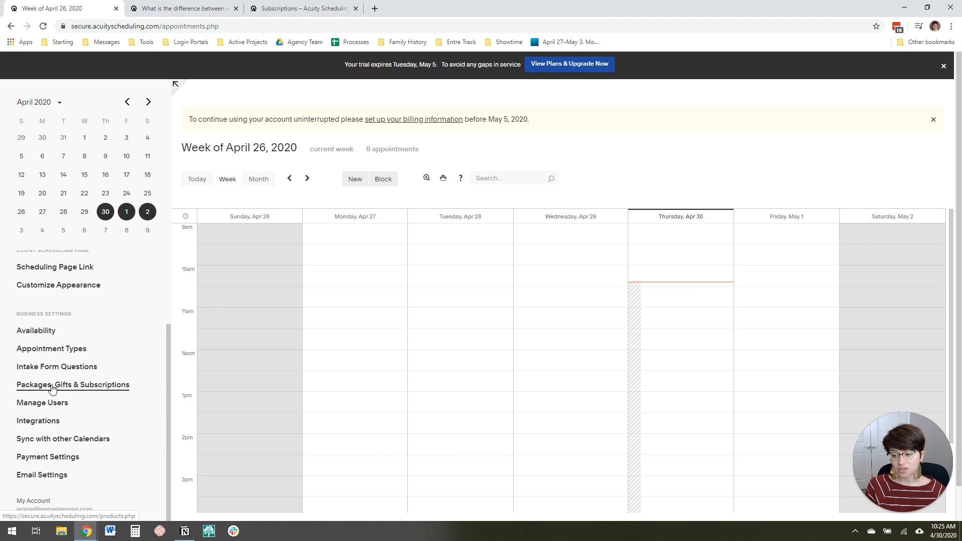
pyautogui.click(73, 385)
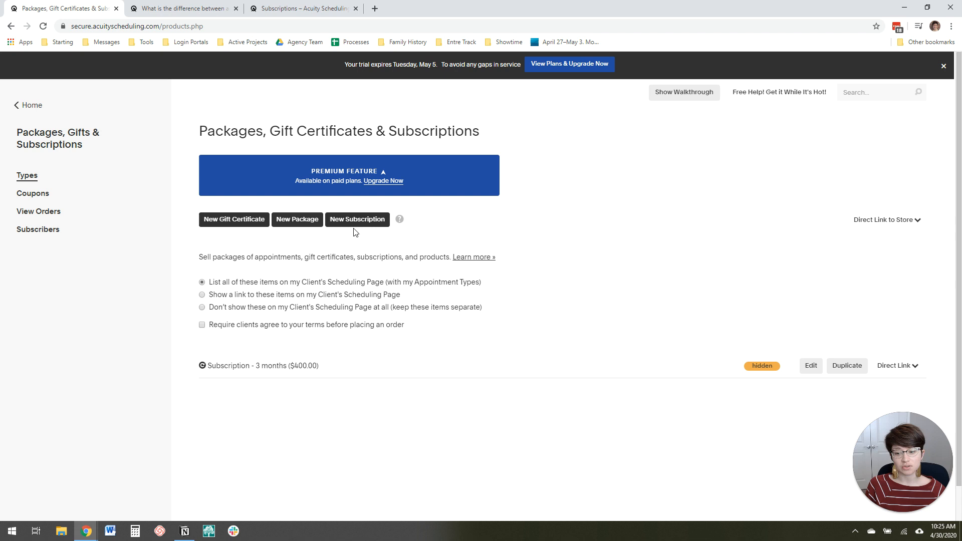
pyautogui.moveTo(284, 408)
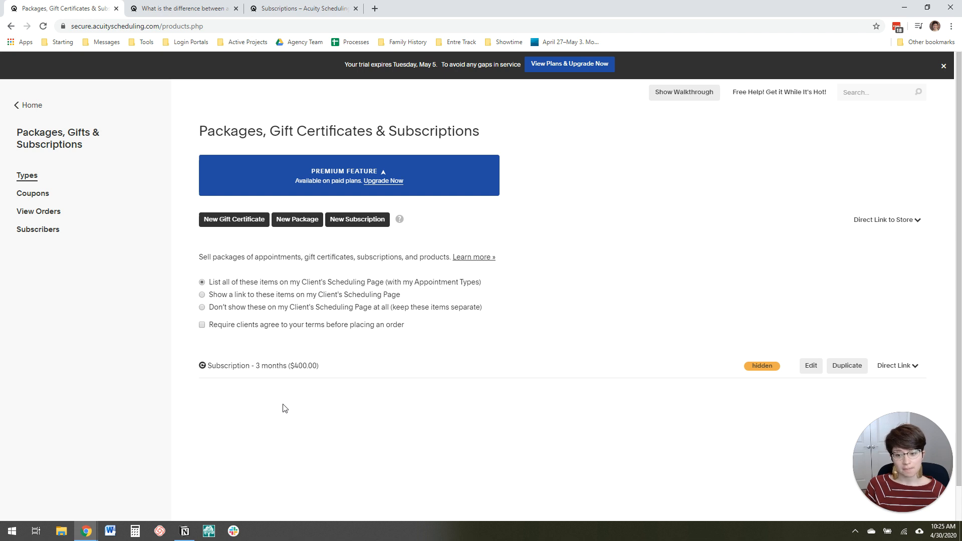
pyautogui.moveTo(278, 424)
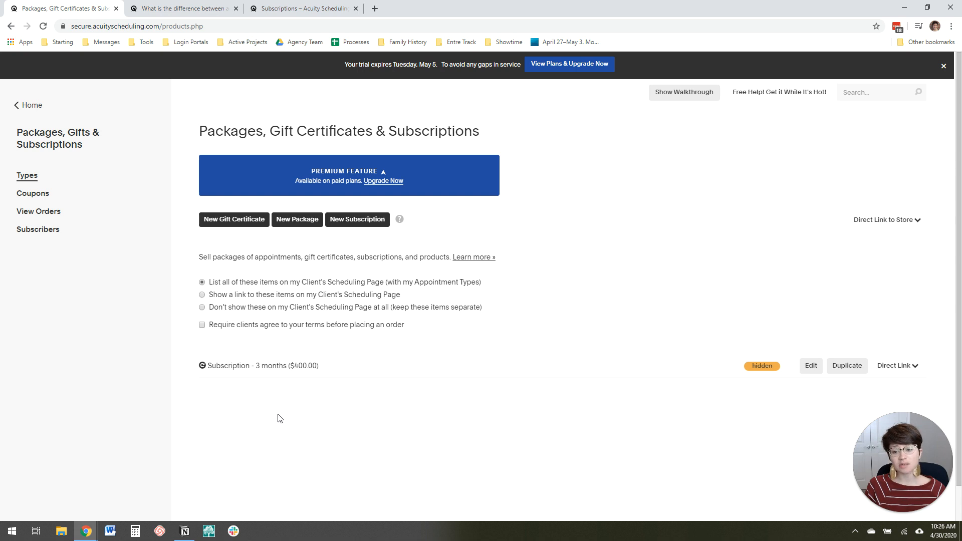
pyautogui.moveTo(297, 435)
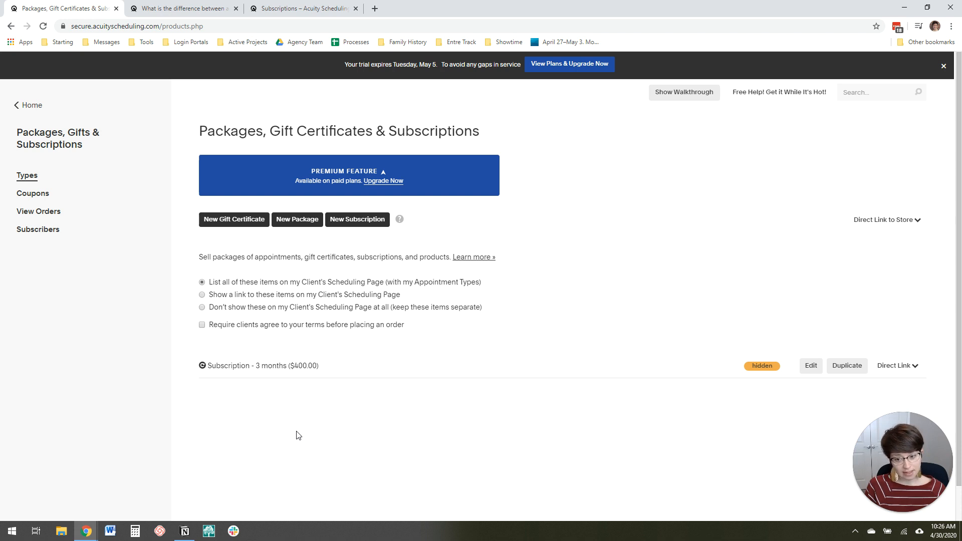
pyautogui.moveTo(357, 220)
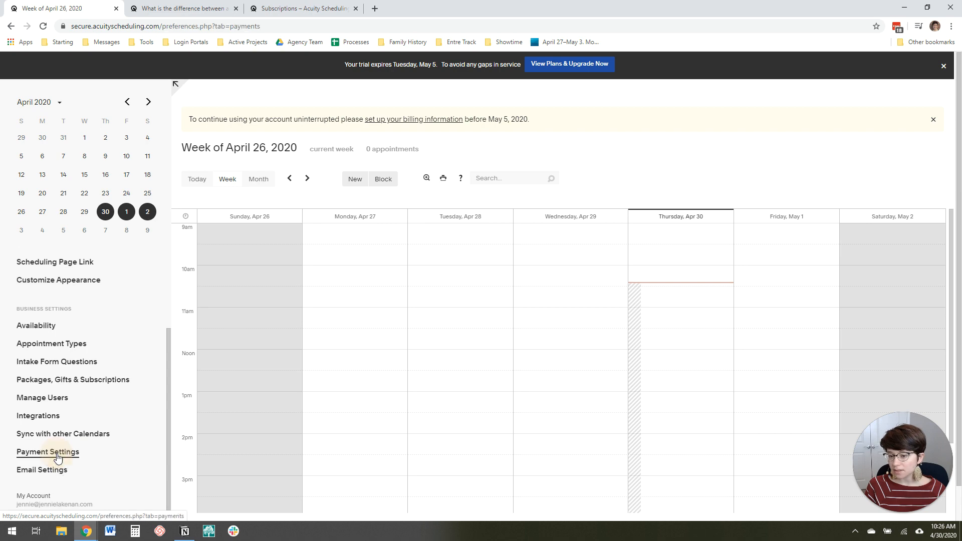
# Review the My Account billing plans for package support, then reopen Packages, Gifts & Subscriptions
pyautogui.click(33, 496)
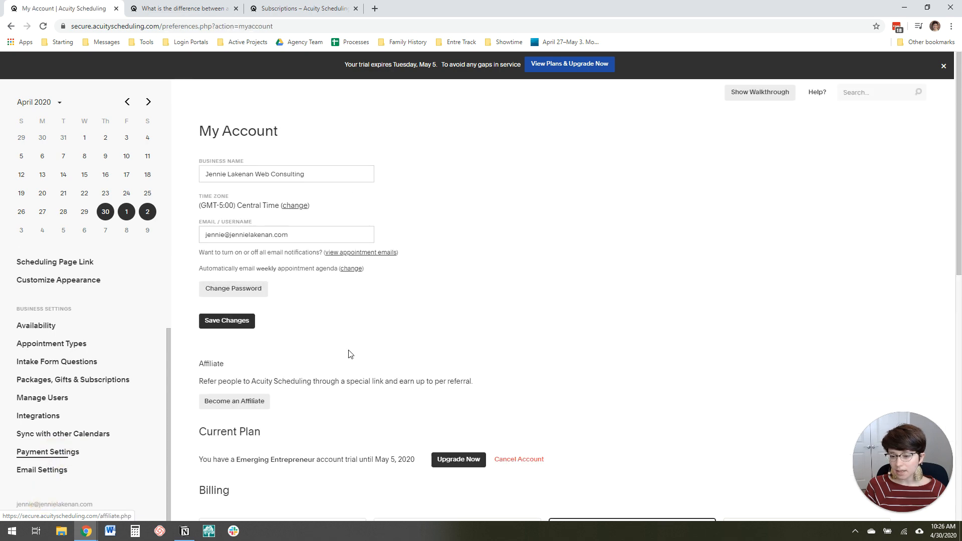
pyautogui.scroll(-3)
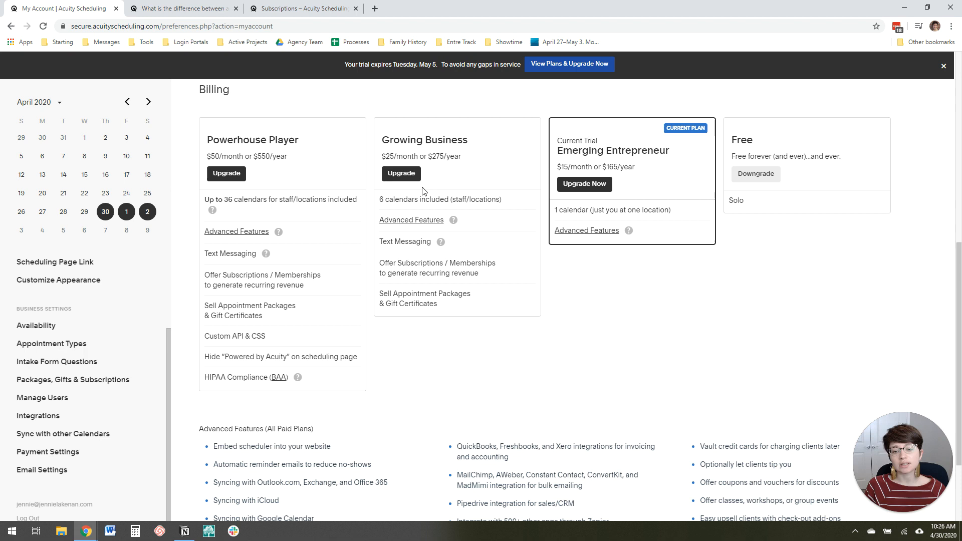
pyautogui.moveTo(246, 232)
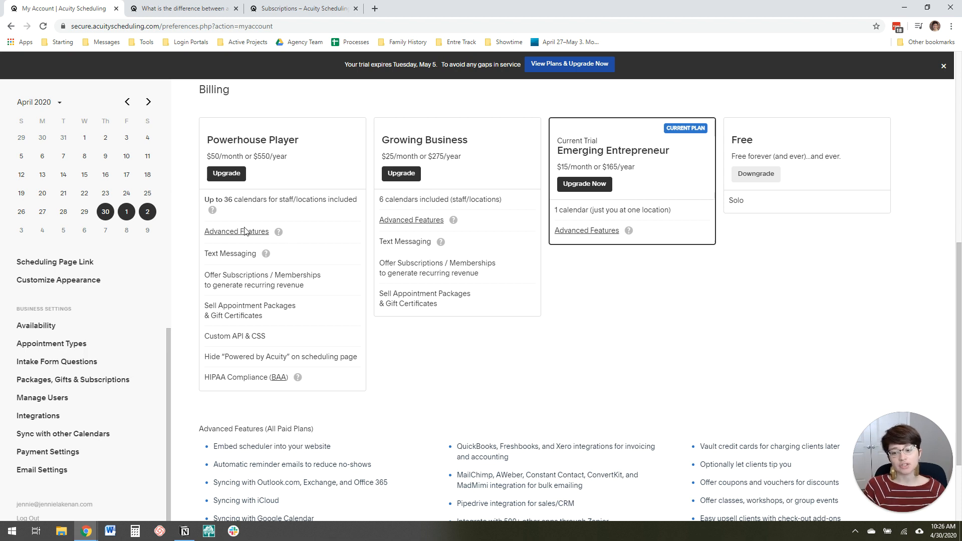
pyautogui.moveTo(283, 278)
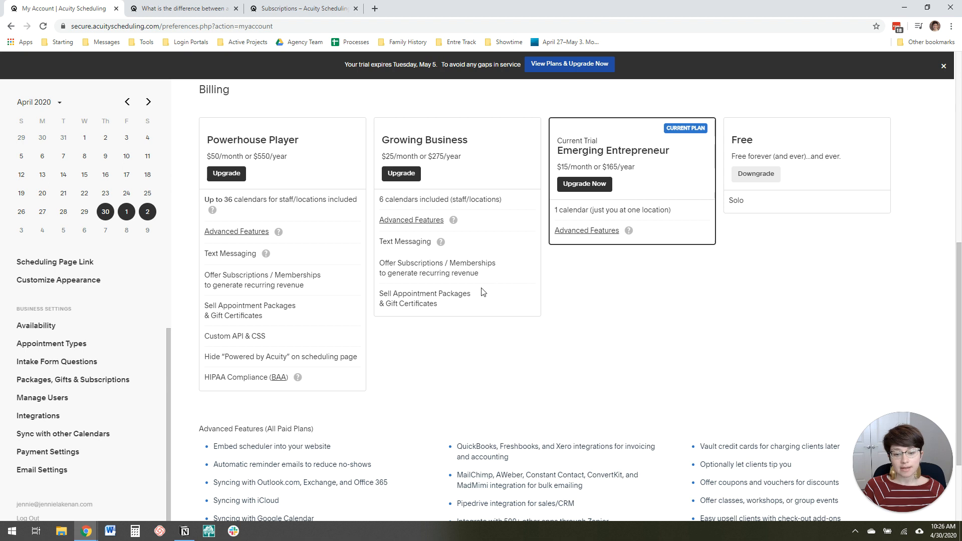
pyautogui.moveTo(454, 310)
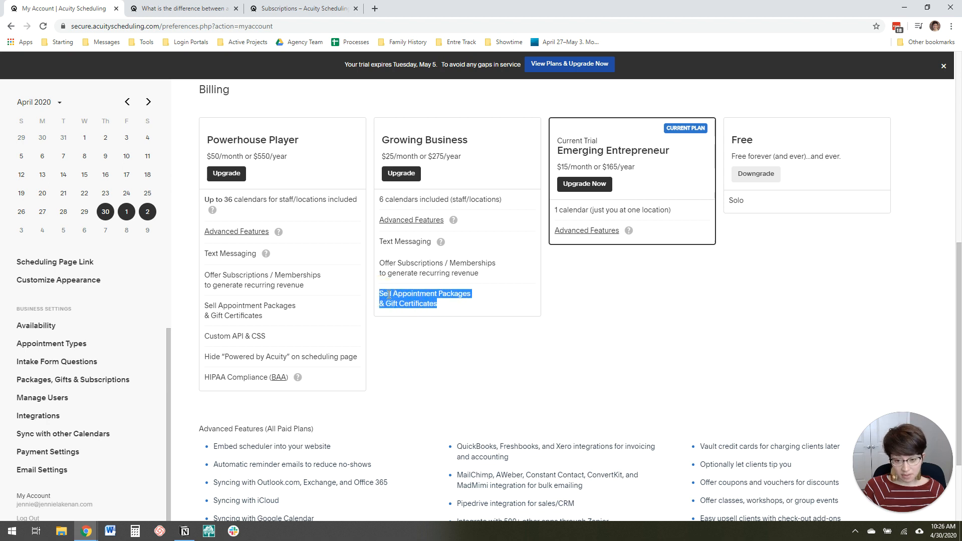
pyautogui.moveTo(356, 300)
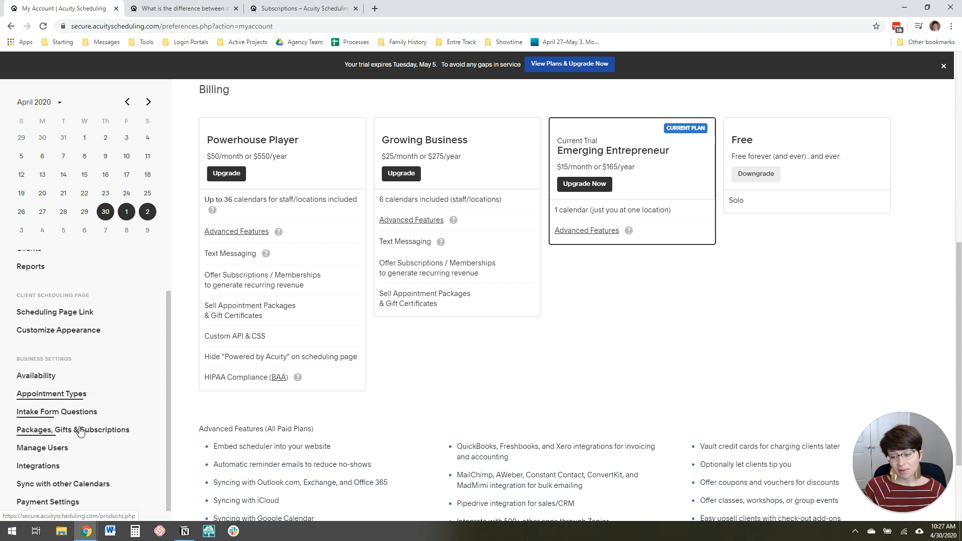
pyautogui.moveTo(66, 436)
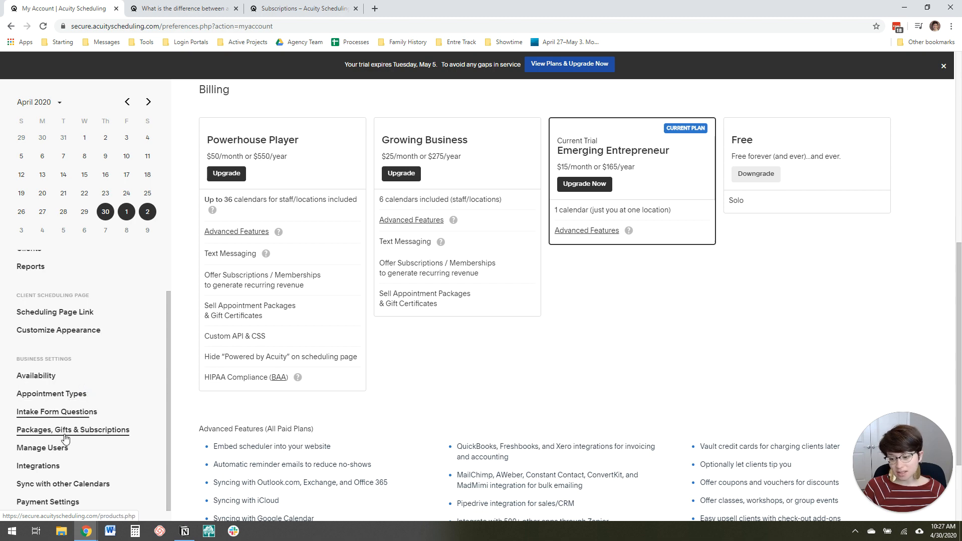
pyautogui.click(72, 429)
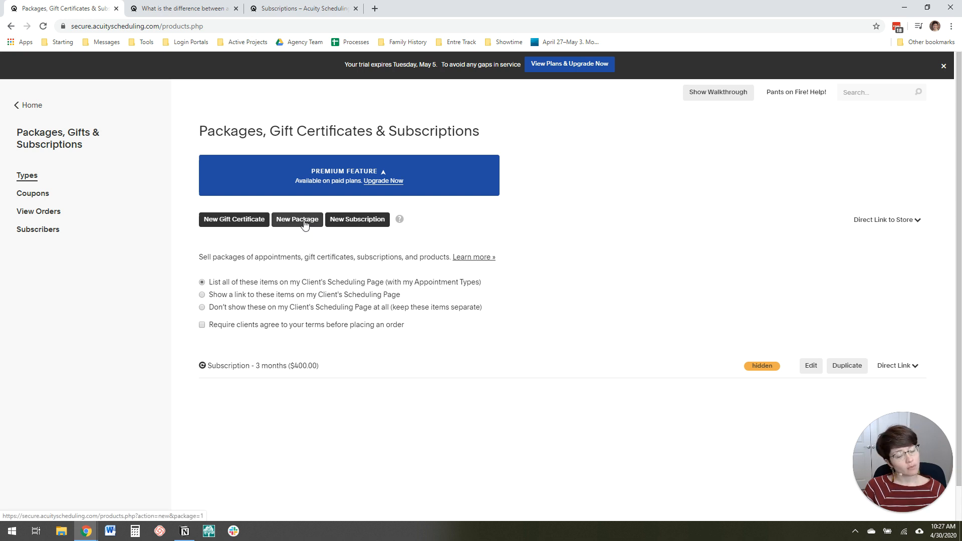
# Start a new package titled '3-Month Package' with a price of 1200
pyautogui.click(297, 219)
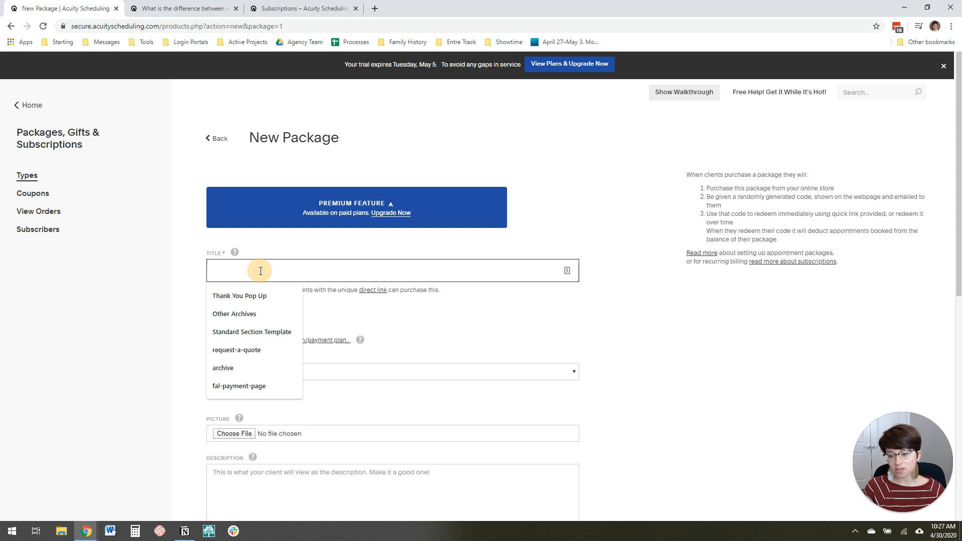
pyautogui.click(306, 270)
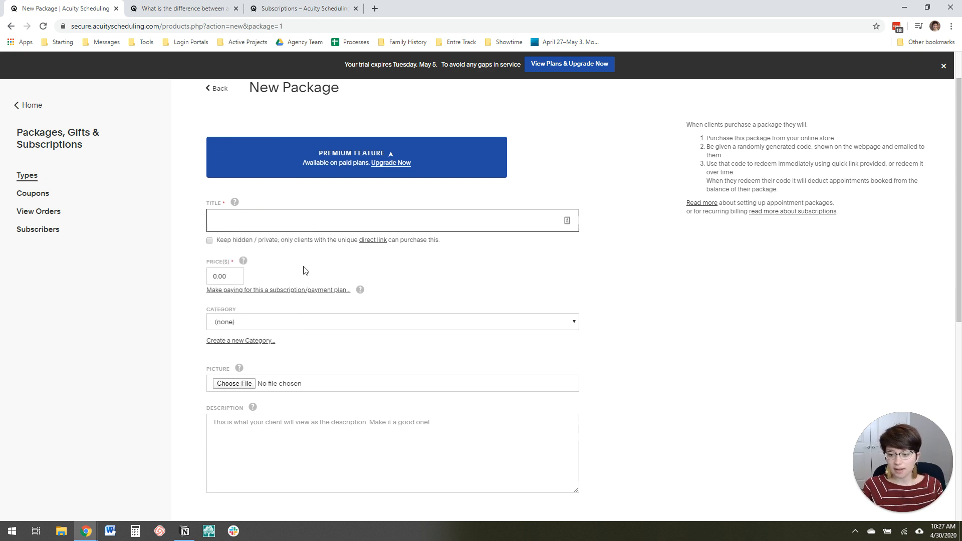
pyautogui.write('3-Month P')
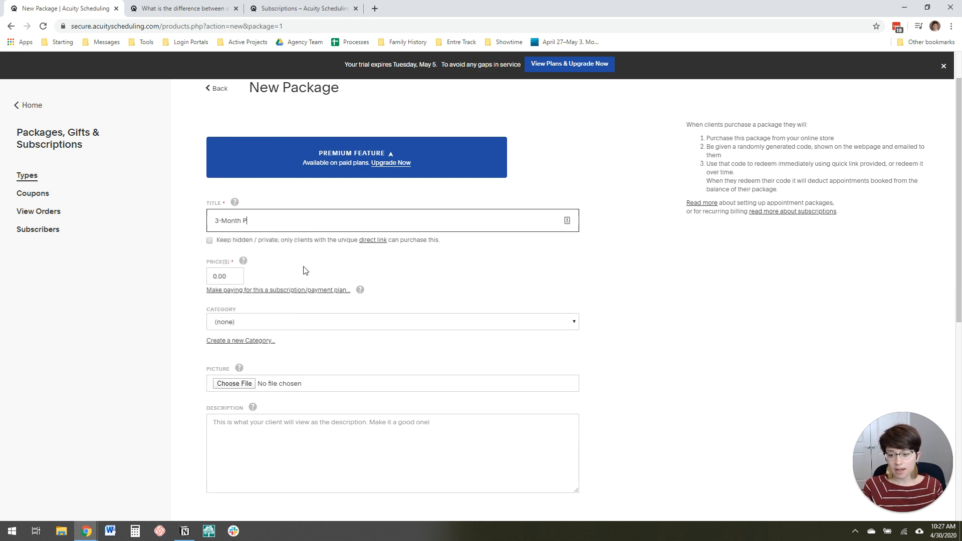
pyautogui.tripleClick(224, 275)
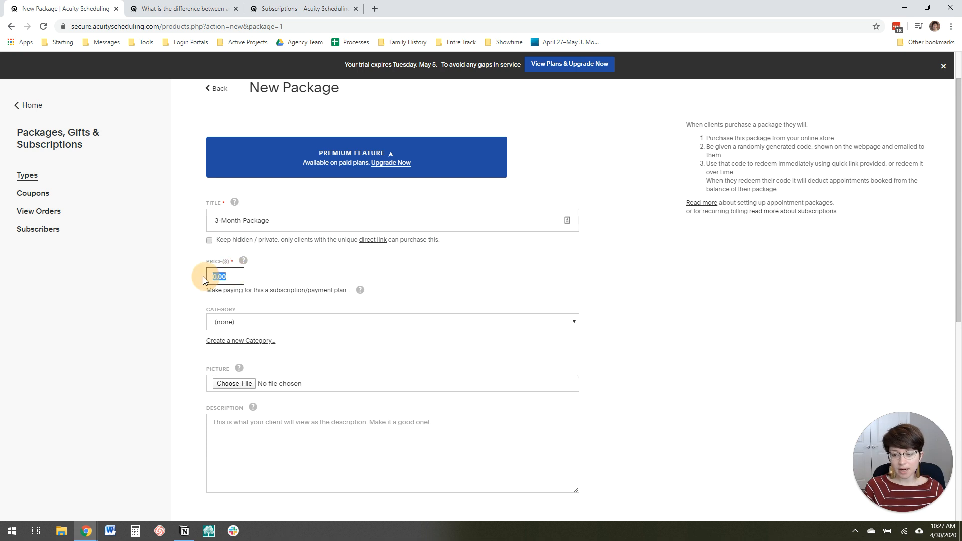
pyautogui.write('1200')
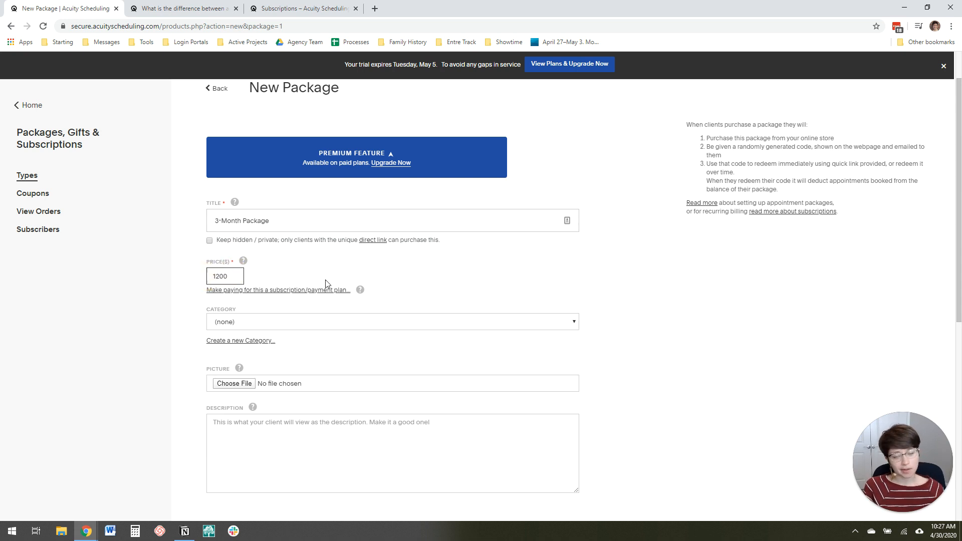
pyautogui.scroll(-3)
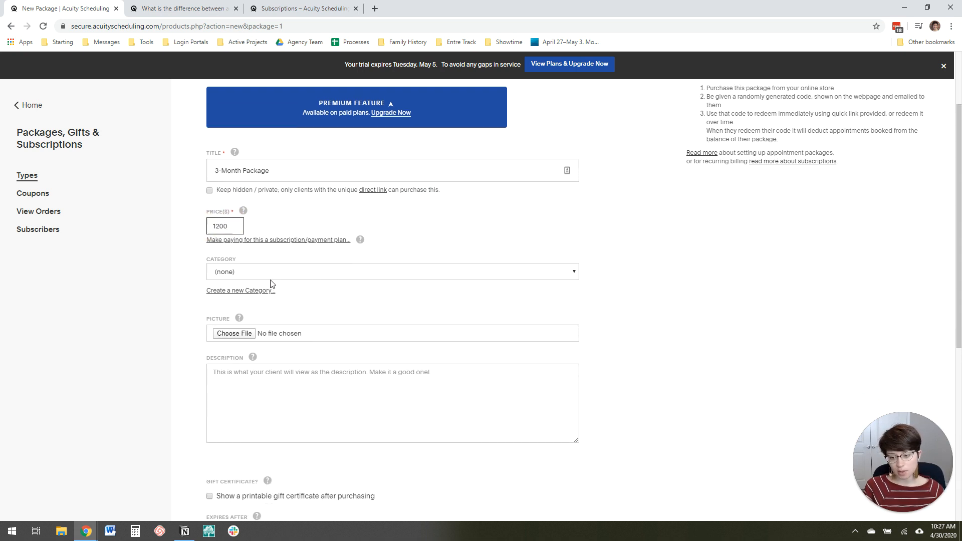
pyautogui.scroll(-3)
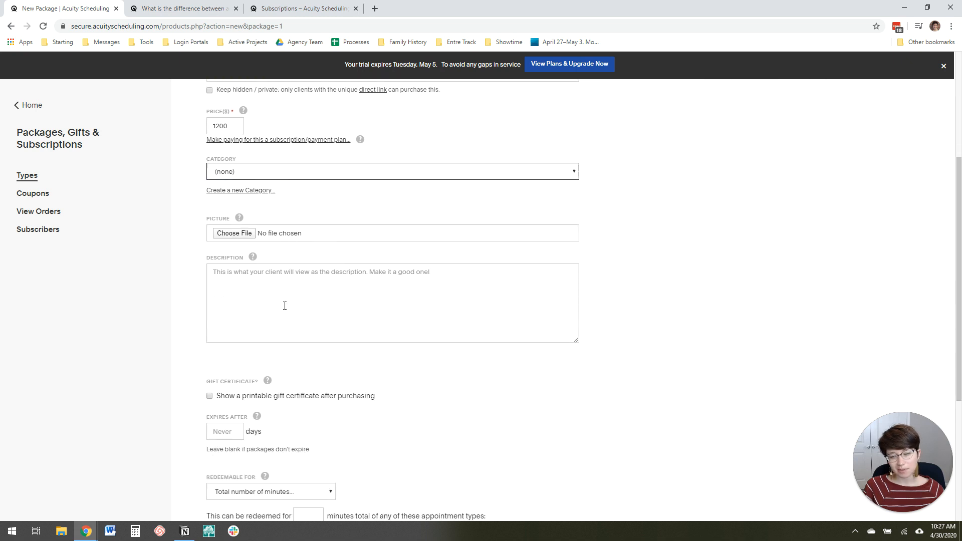
pyautogui.scroll(-3)
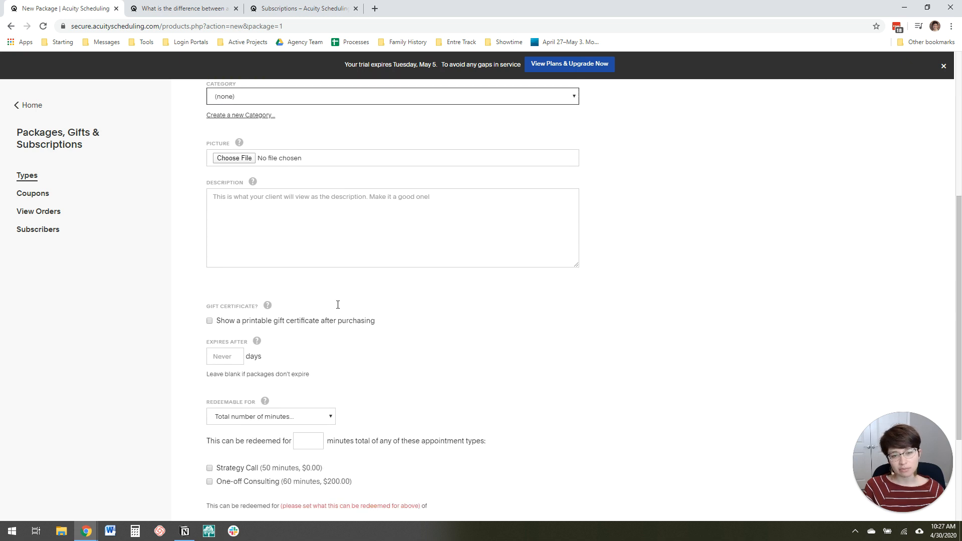
pyautogui.scroll(-3)
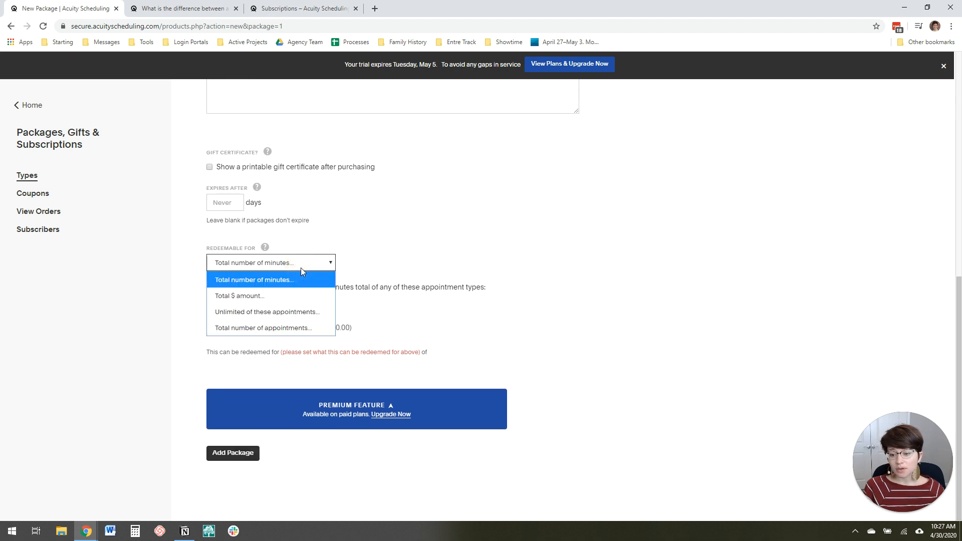
# Make the package redeemable for 12 Strategy Call appointments and submit it
pyautogui.click(263, 328)
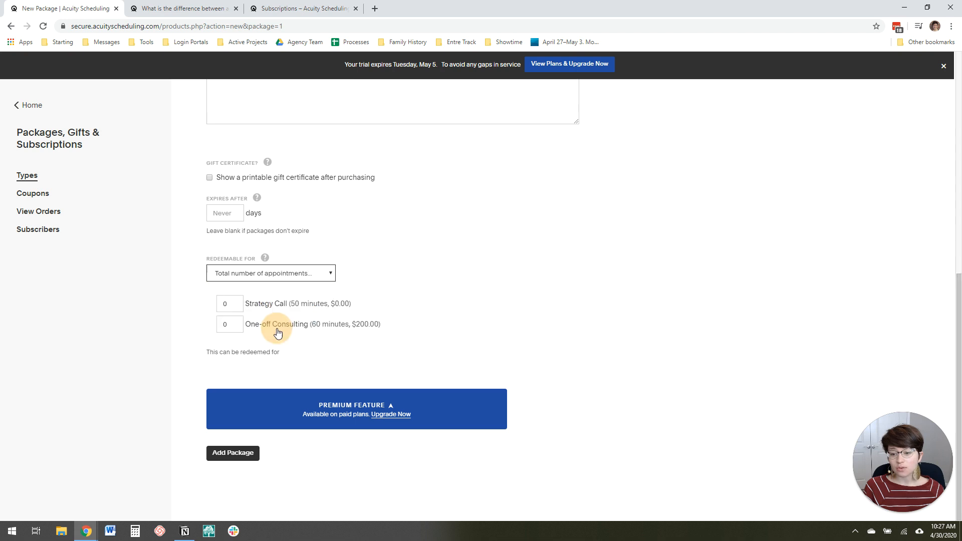
pyautogui.click(229, 325)
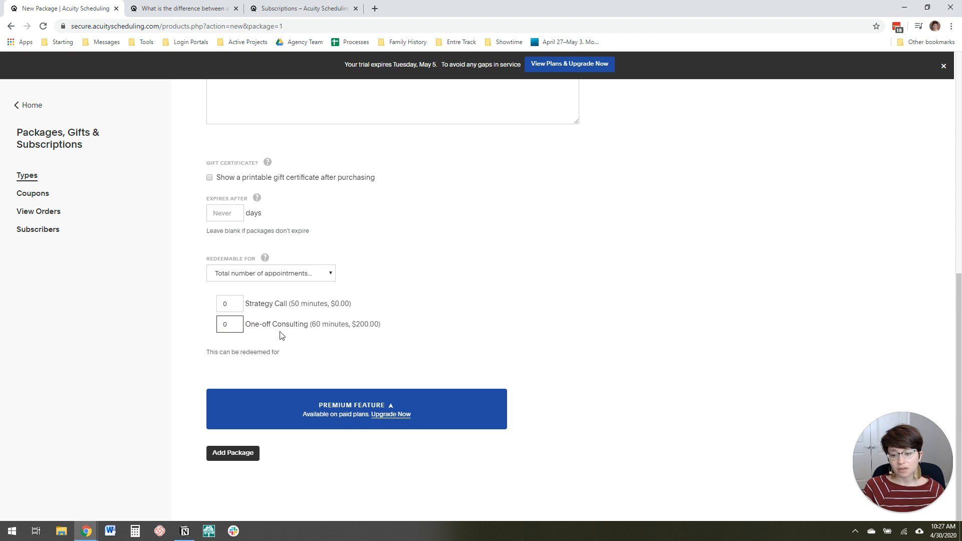
pyautogui.moveTo(324, 321)
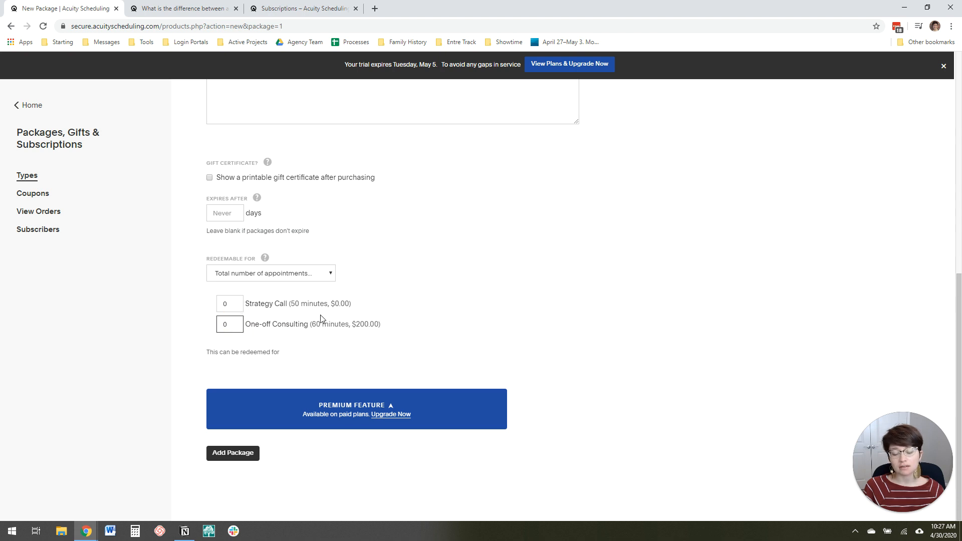
pyautogui.click(229, 324)
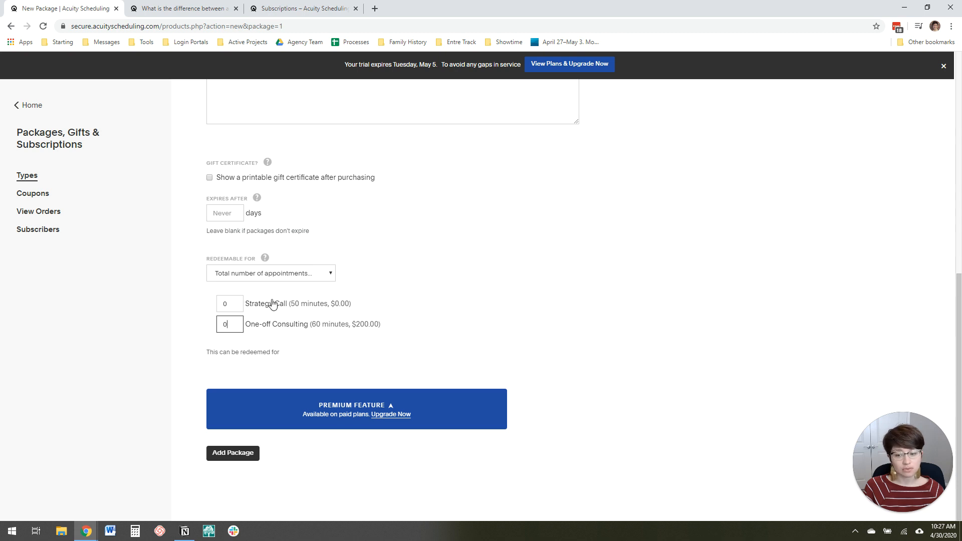
pyautogui.click(229, 303)
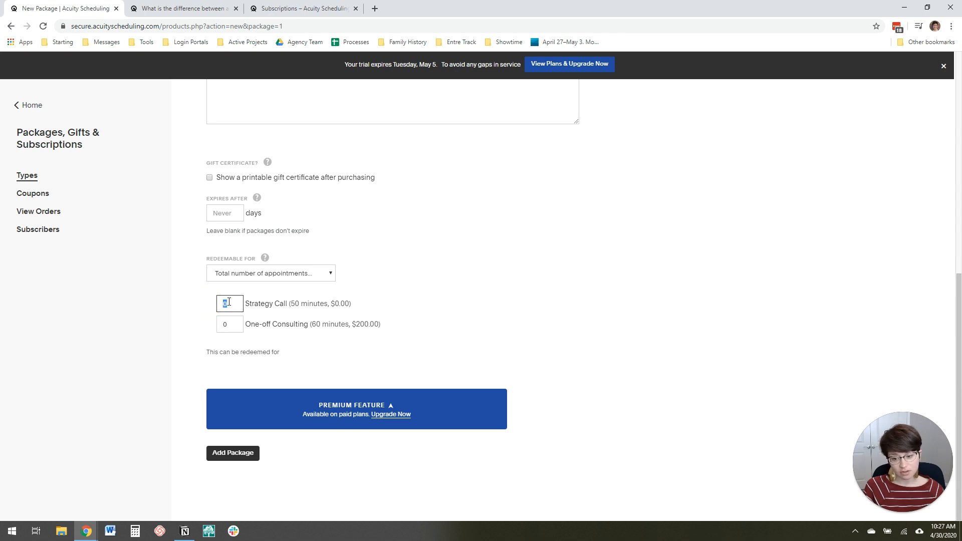
pyautogui.moveTo(273, 309)
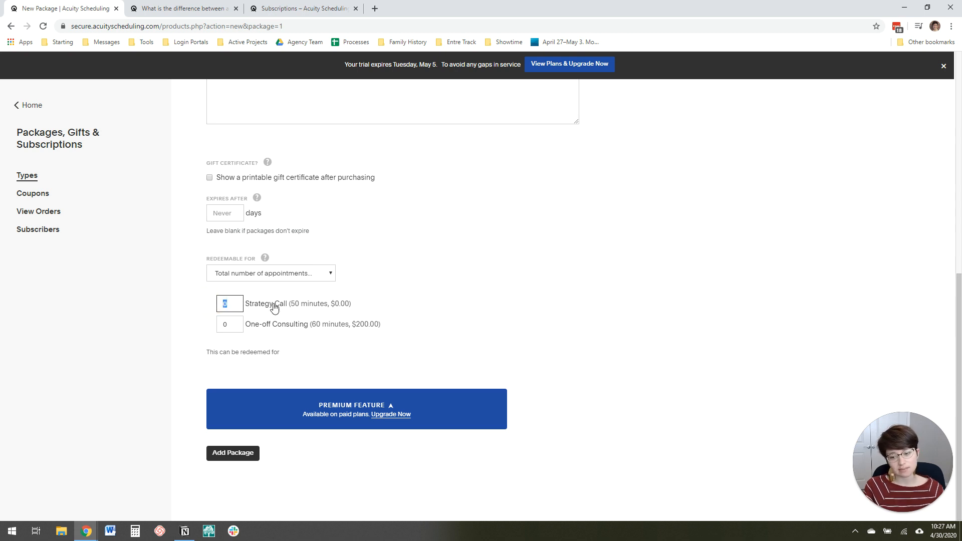
pyautogui.moveTo(405, 282)
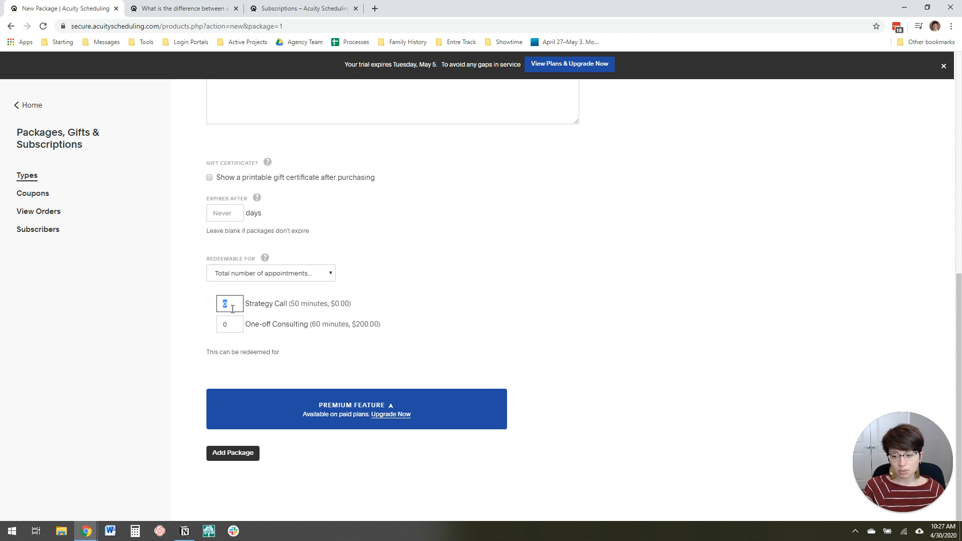
pyautogui.write('12')
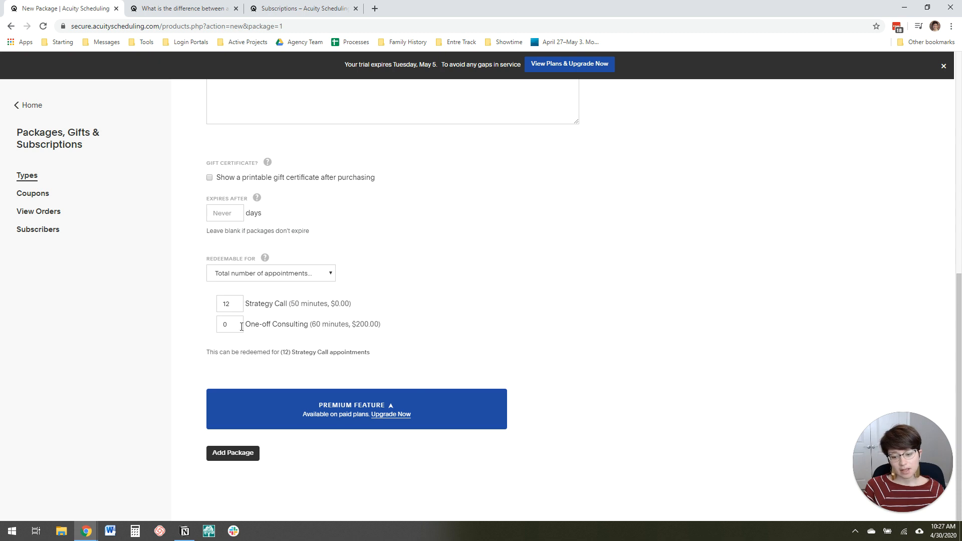
pyautogui.click(233, 453)
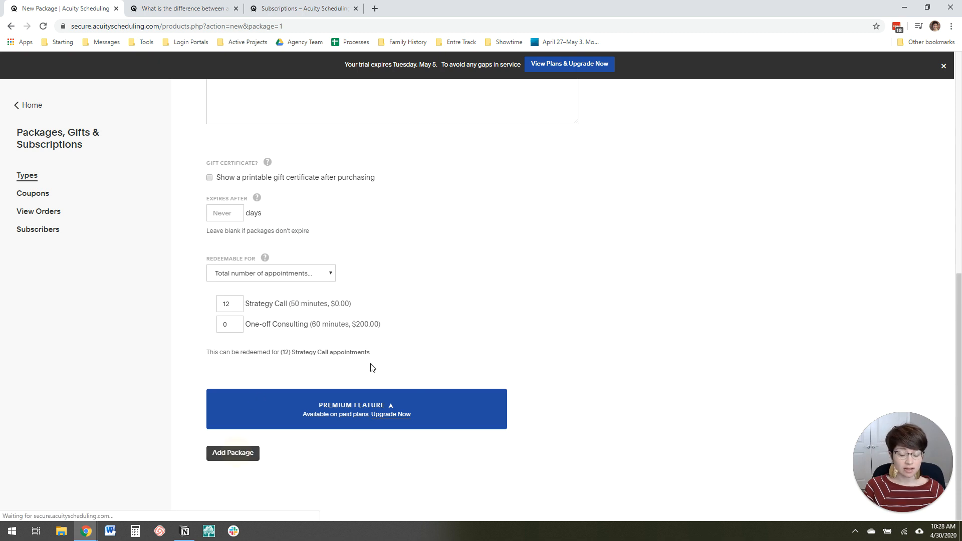
# Add the 3-Month Package and confirm it is listed at $1,200.00
pyautogui.click(233, 453)
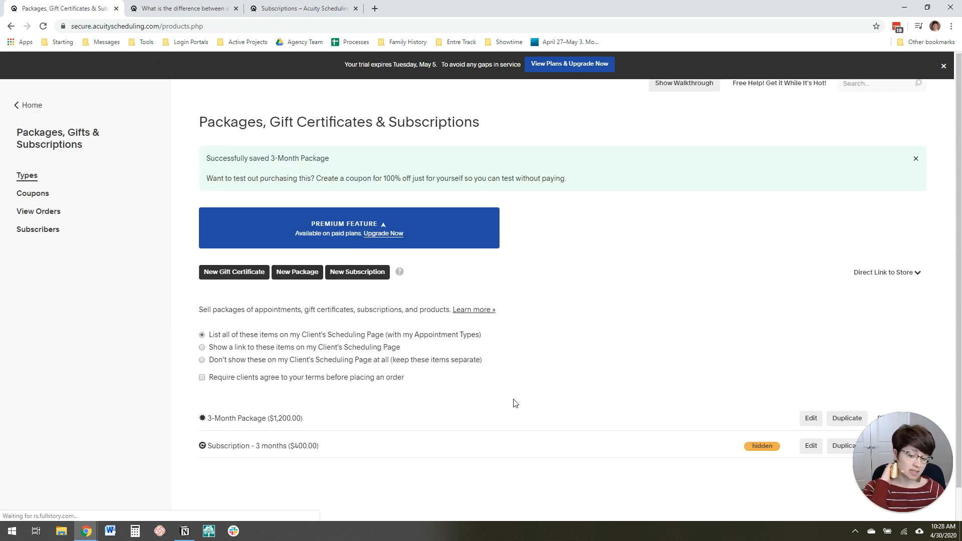
pyautogui.scroll(3)
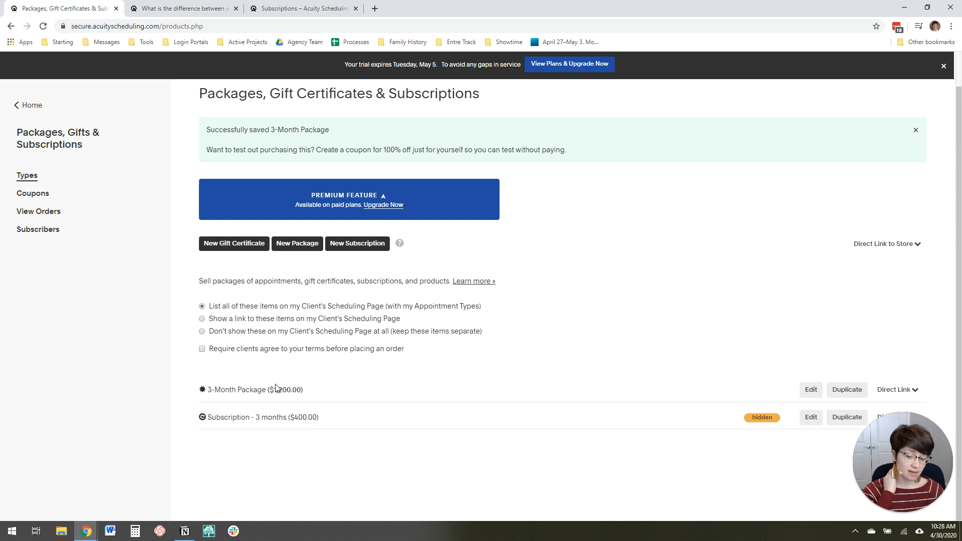
pyautogui.moveTo(301, 388)
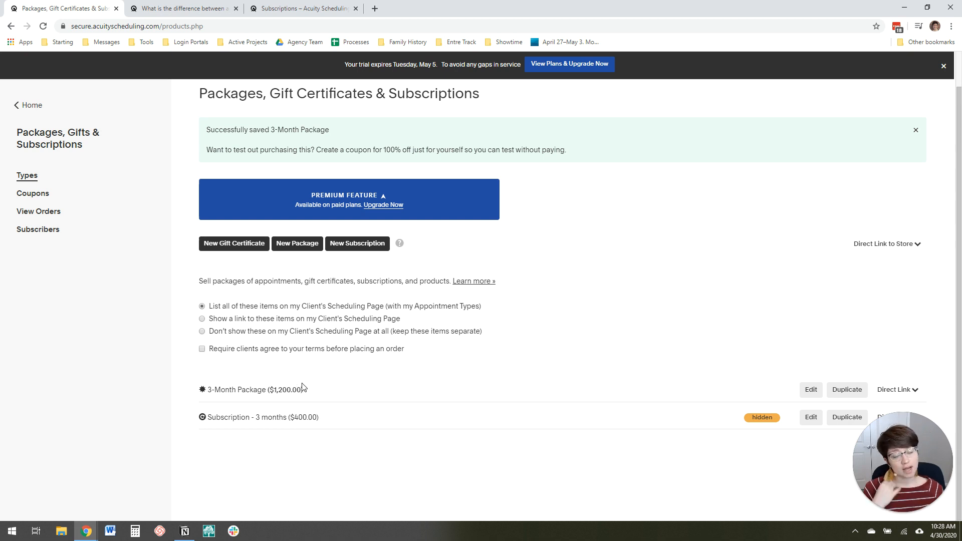
pyautogui.moveTo(318, 391)
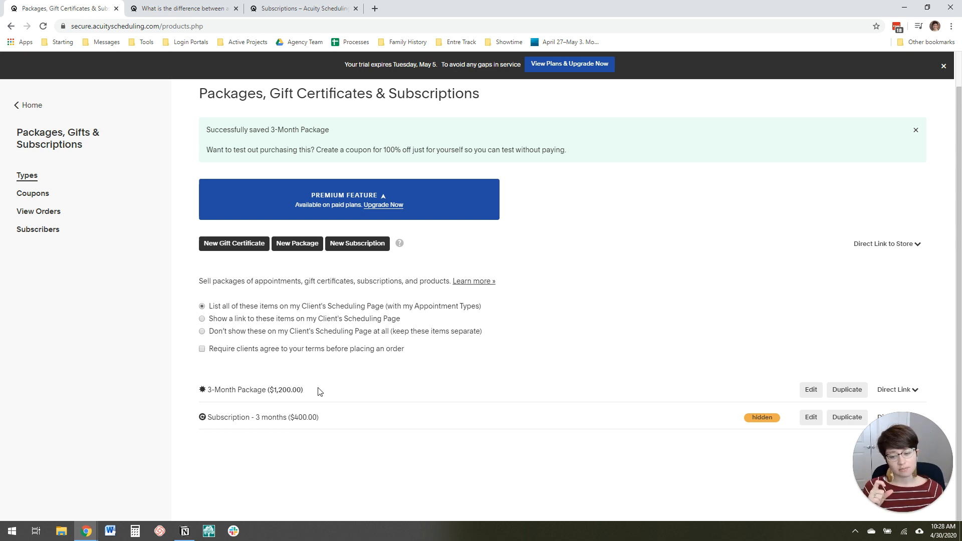
pyautogui.moveTo(324, 391)
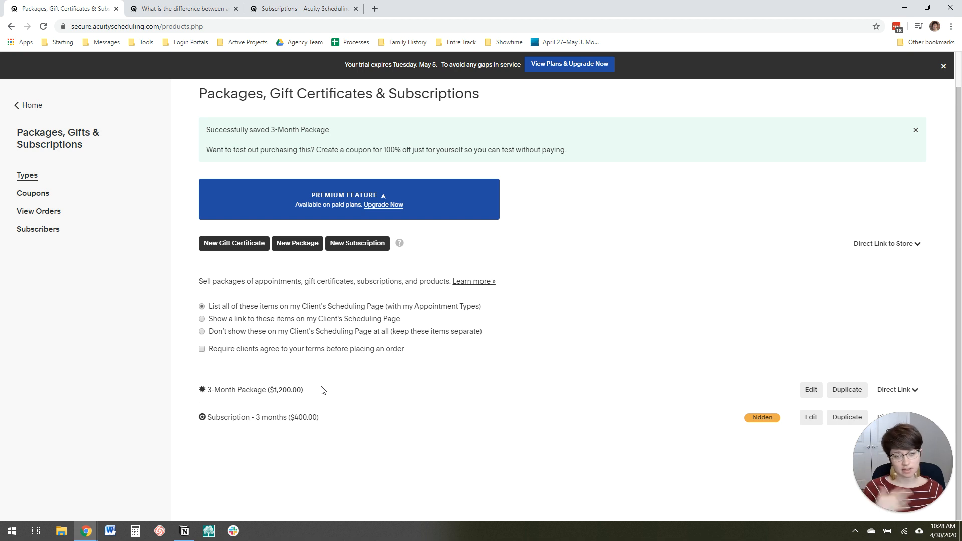
pyautogui.moveTo(27, 105)
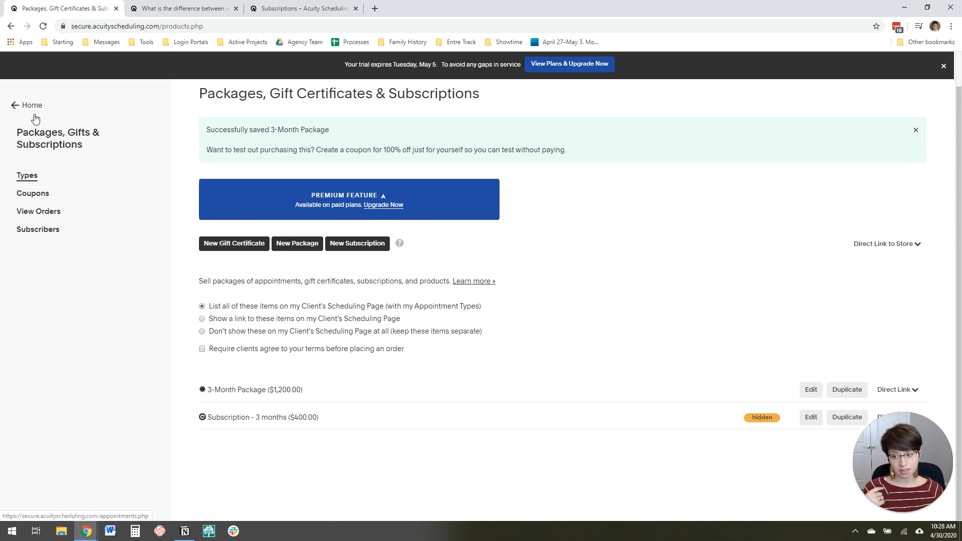
pyautogui.moveTo(296, 243)
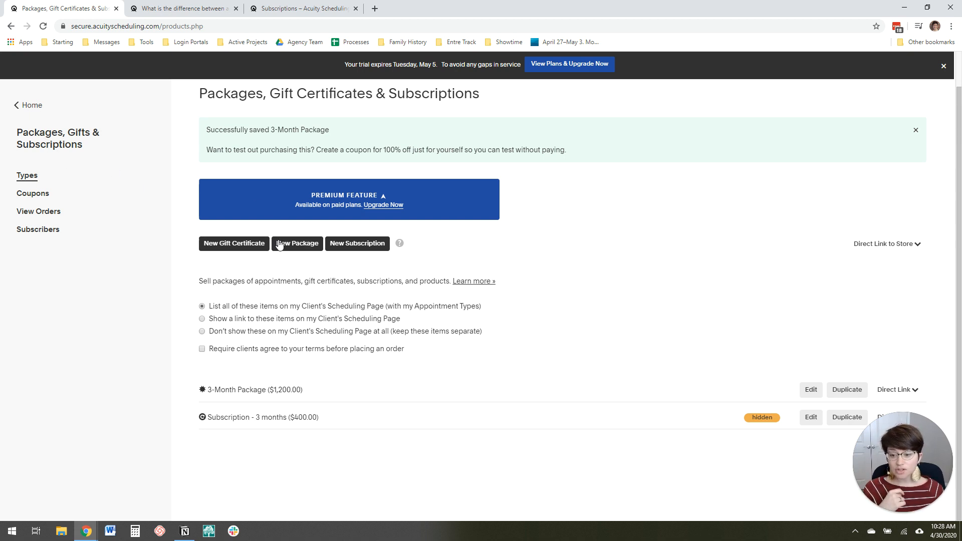
# Create a '3 Month Subscription' at $400 per month, capped at 3 payments
pyautogui.click(357, 244)
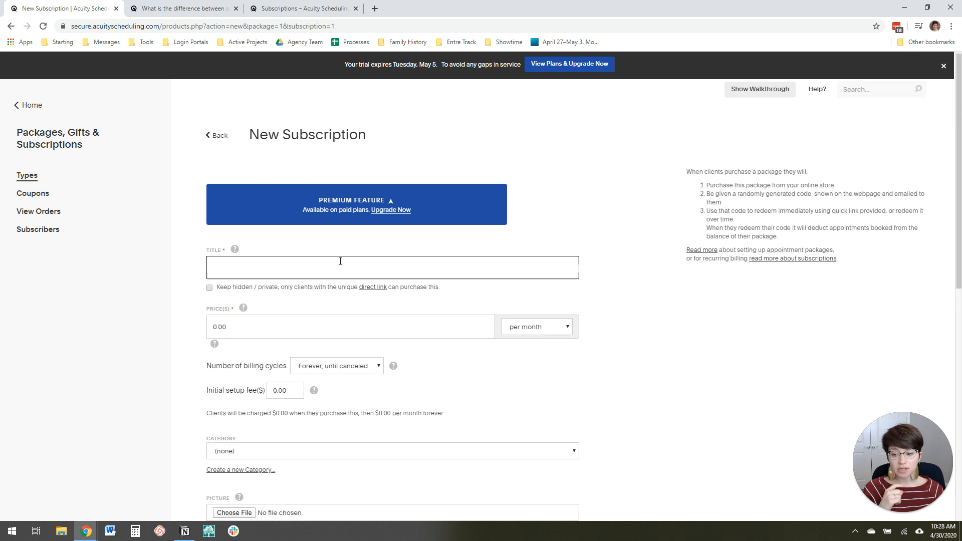
pyautogui.scroll(-3)
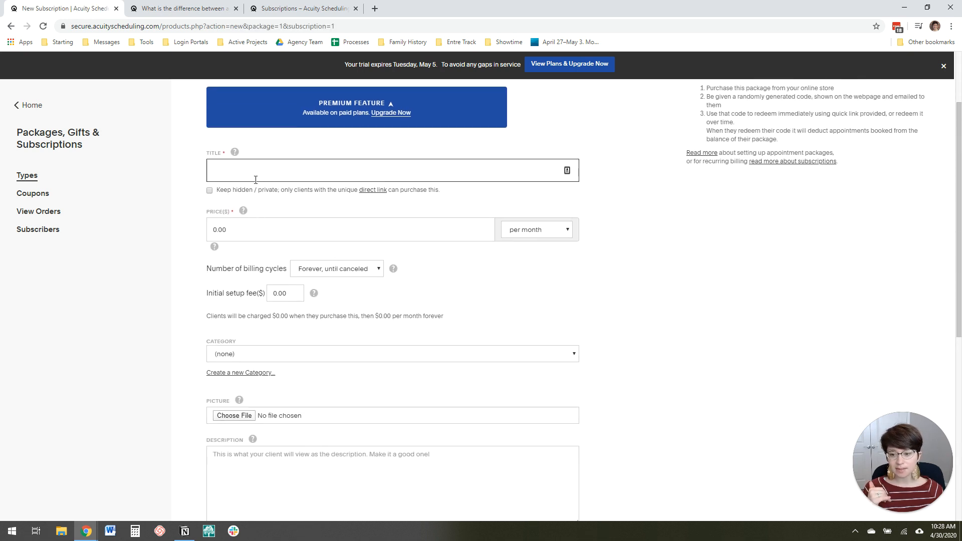
pyautogui.write('3 Mont')
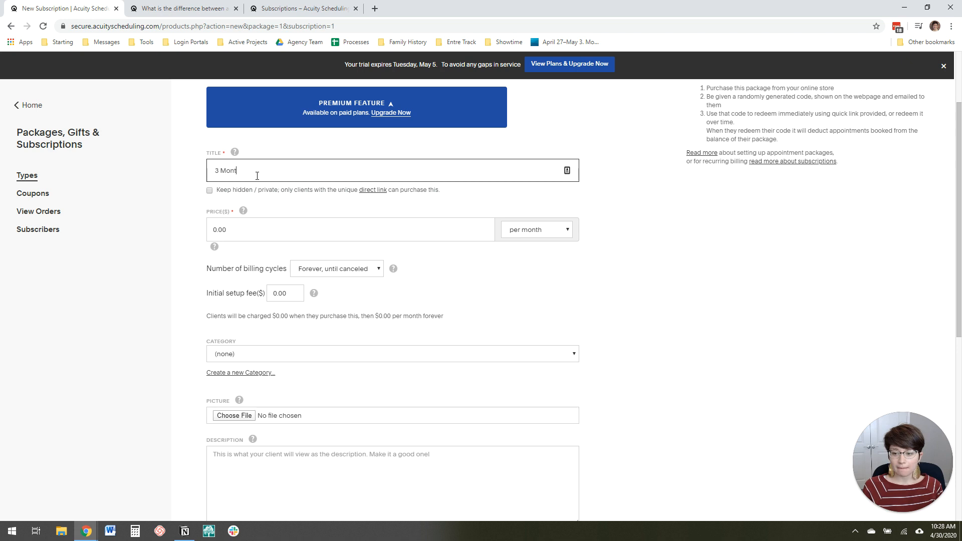
pyautogui.write('h Subscription')
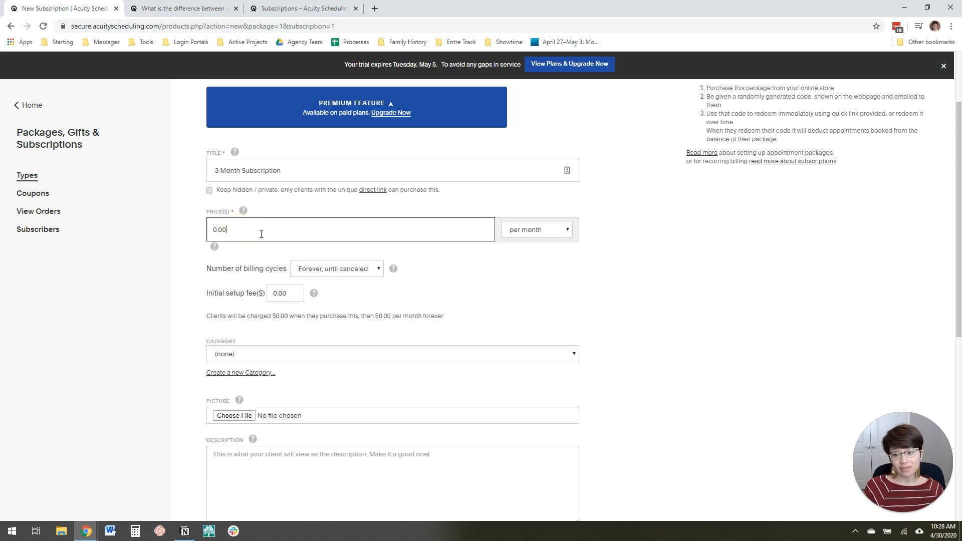
pyautogui.click(535, 229)
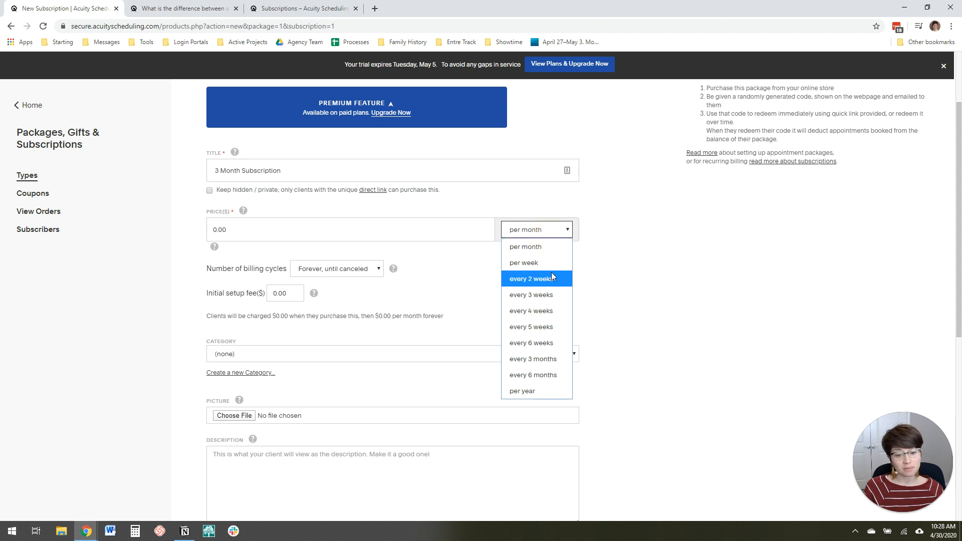
pyautogui.moveTo(545, 343)
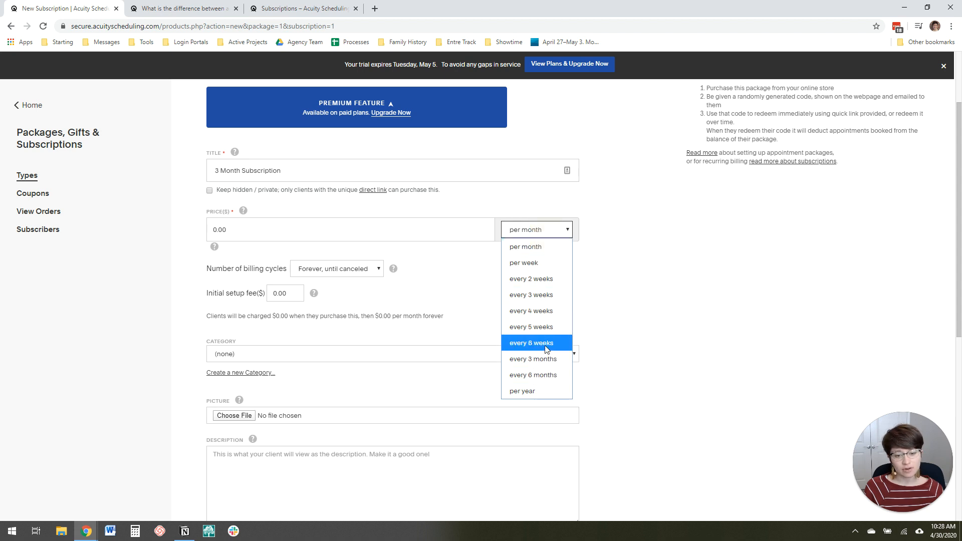
pyautogui.moveTo(525, 246)
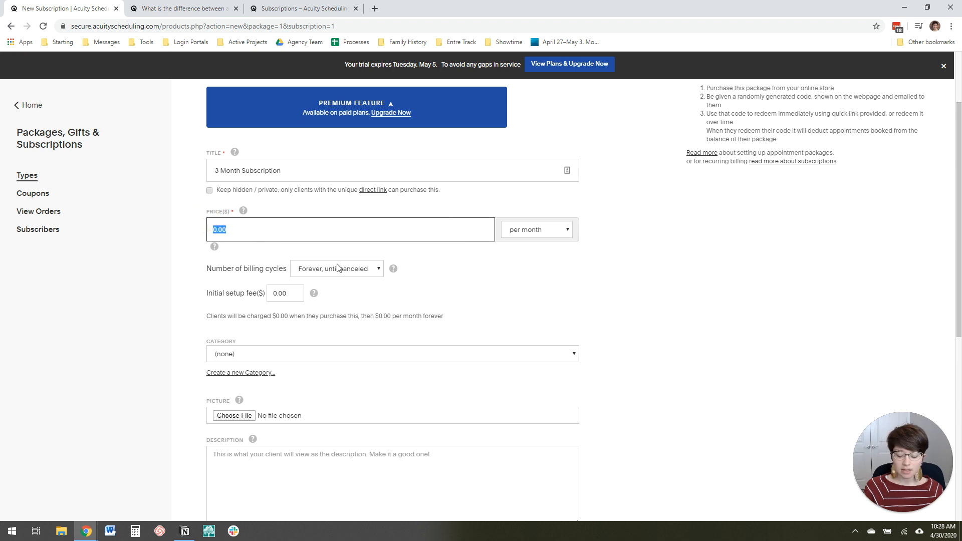
pyautogui.write('400')
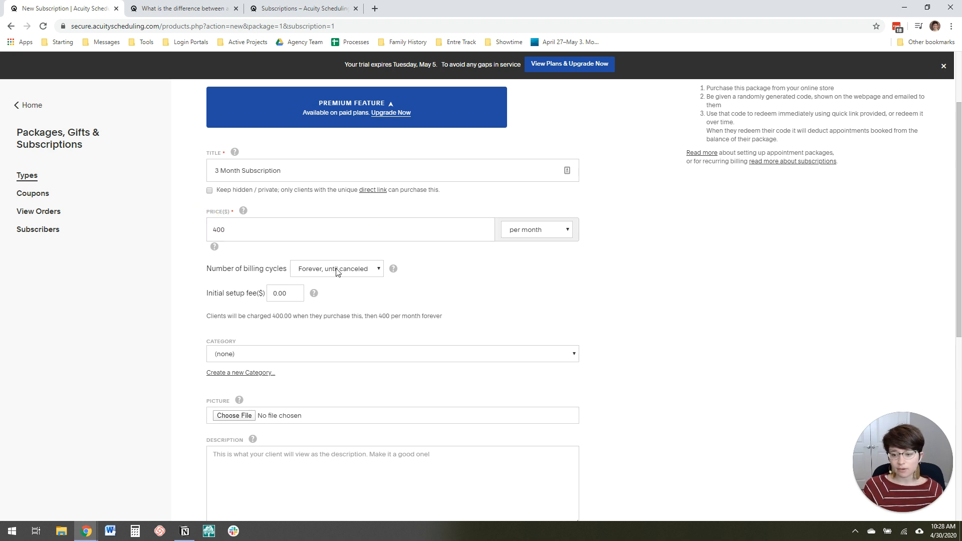
pyautogui.click(336, 269)
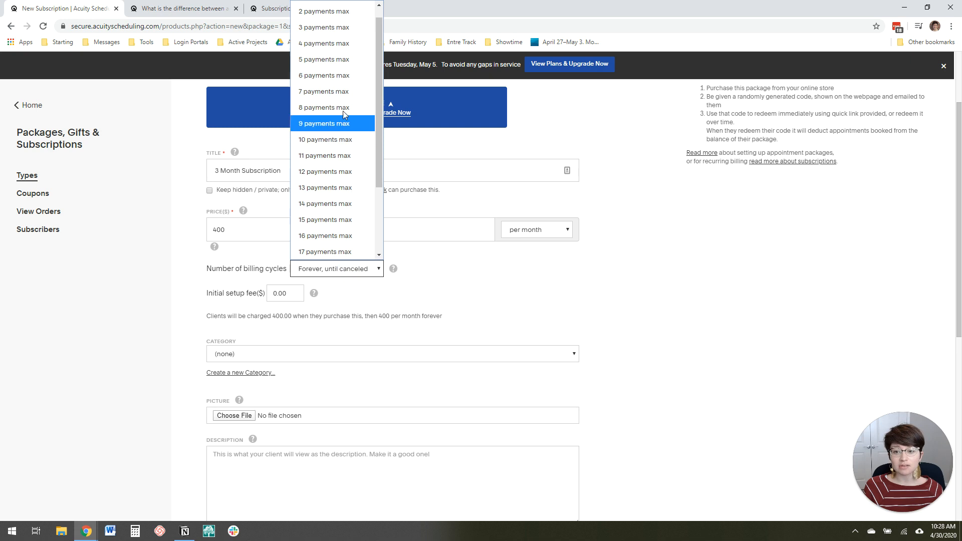
pyautogui.scroll(3)
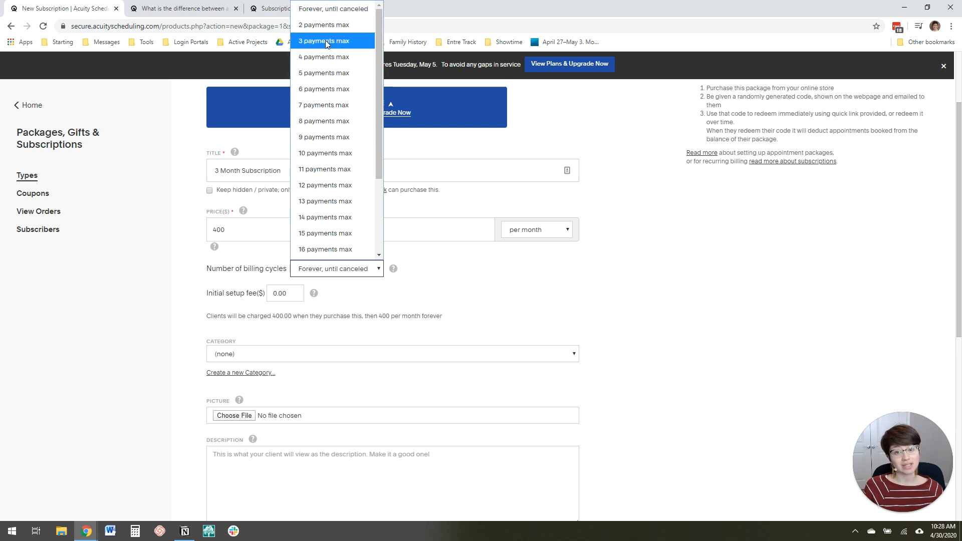
pyautogui.click(324, 41)
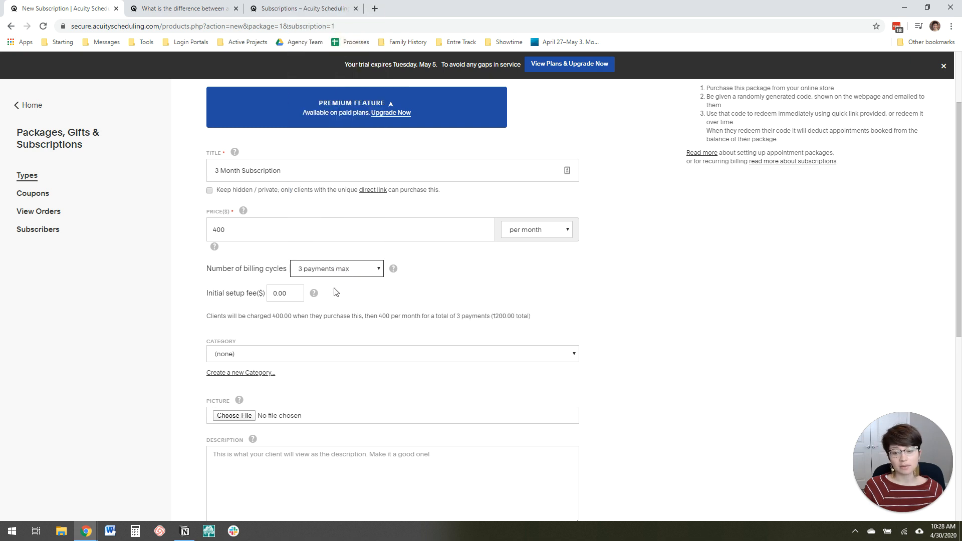
pyautogui.scroll(-3)
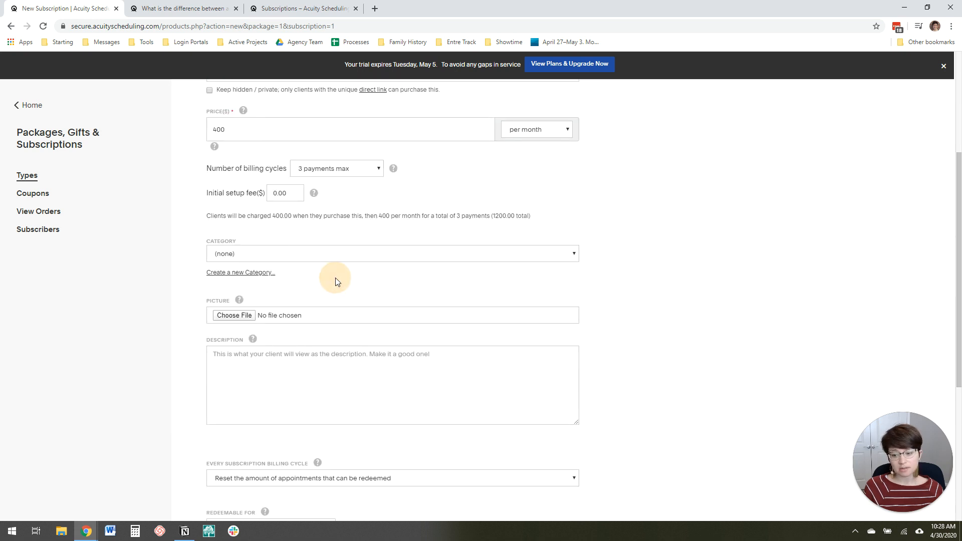
# Make the subscription redeem 4 Strategy Call appointments per month, then add it
pyautogui.scroll(-3)
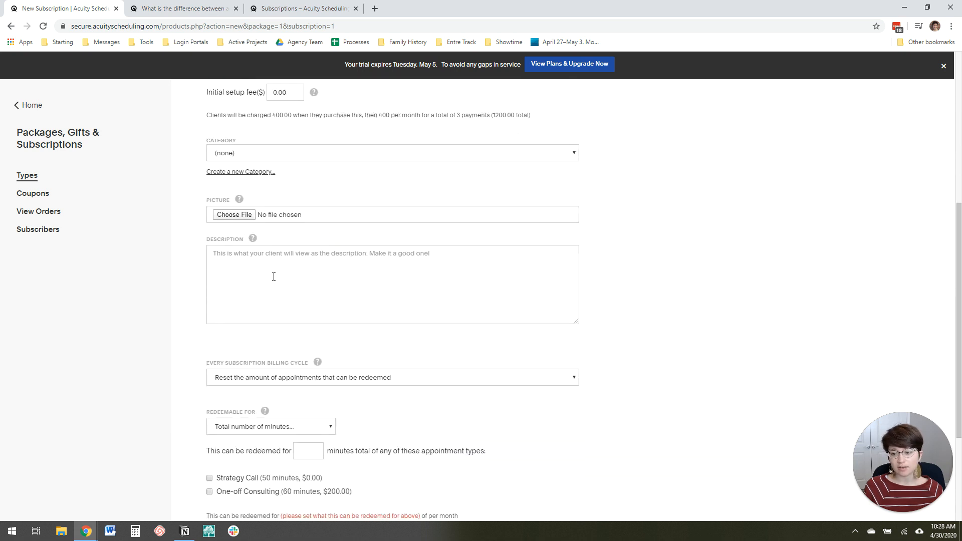
pyautogui.scroll(-3)
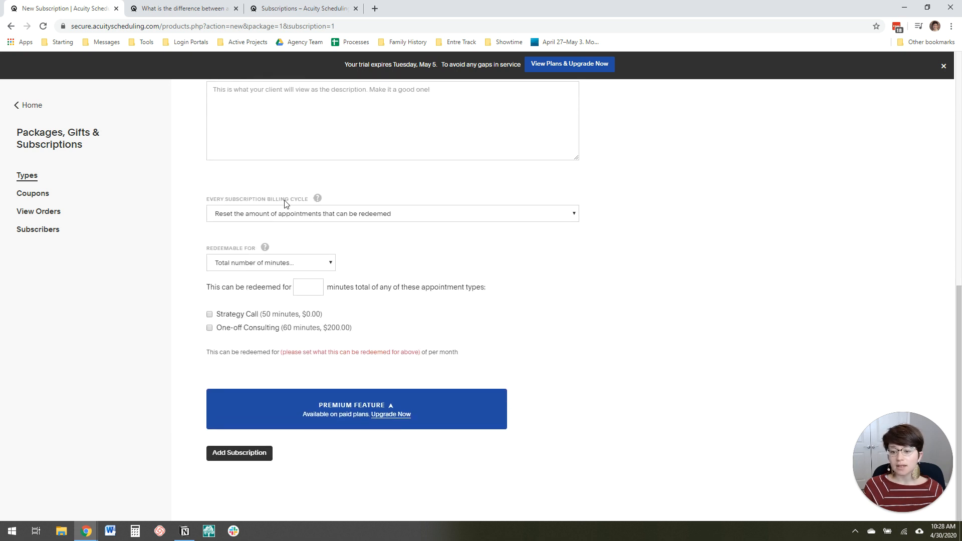
pyautogui.click(392, 214)
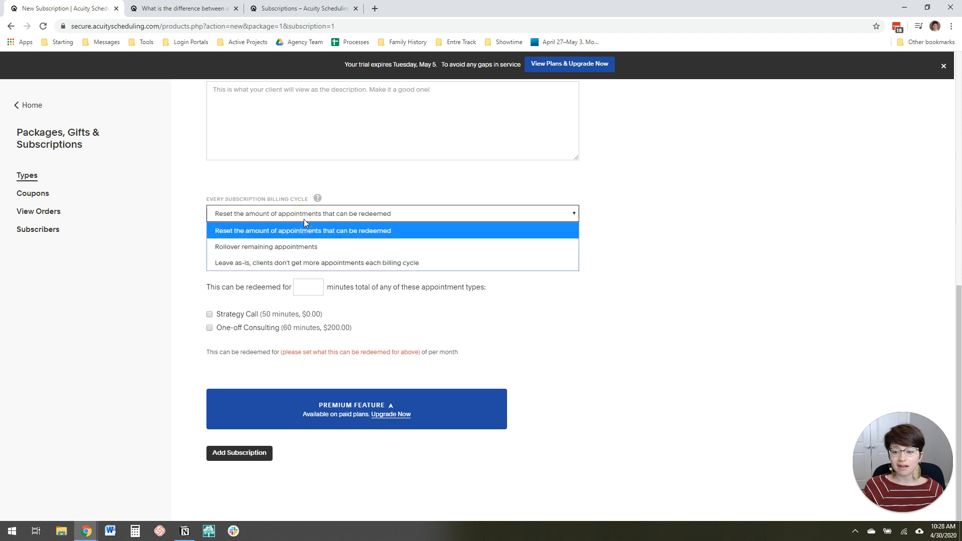
pyautogui.moveTo(355, 246)
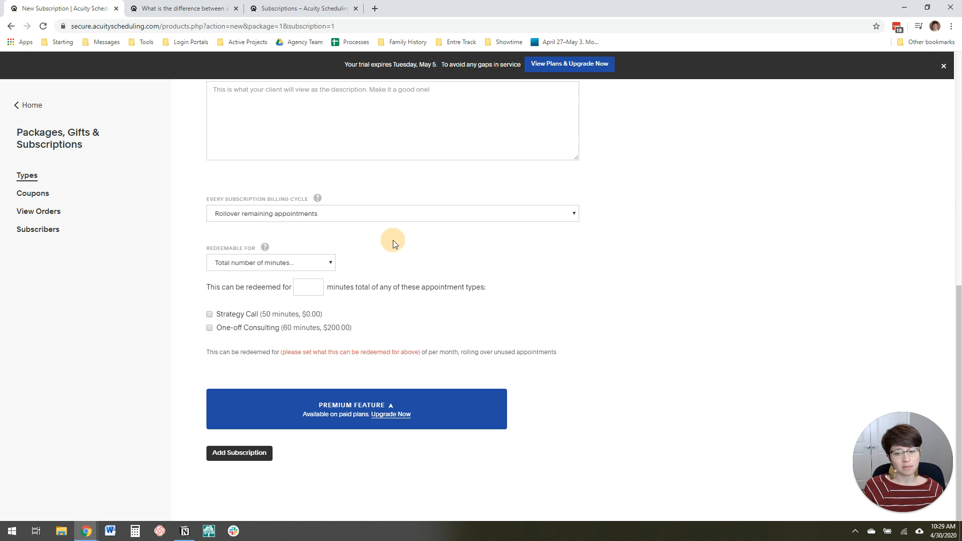
pyautogui.moveTo(386, 247)
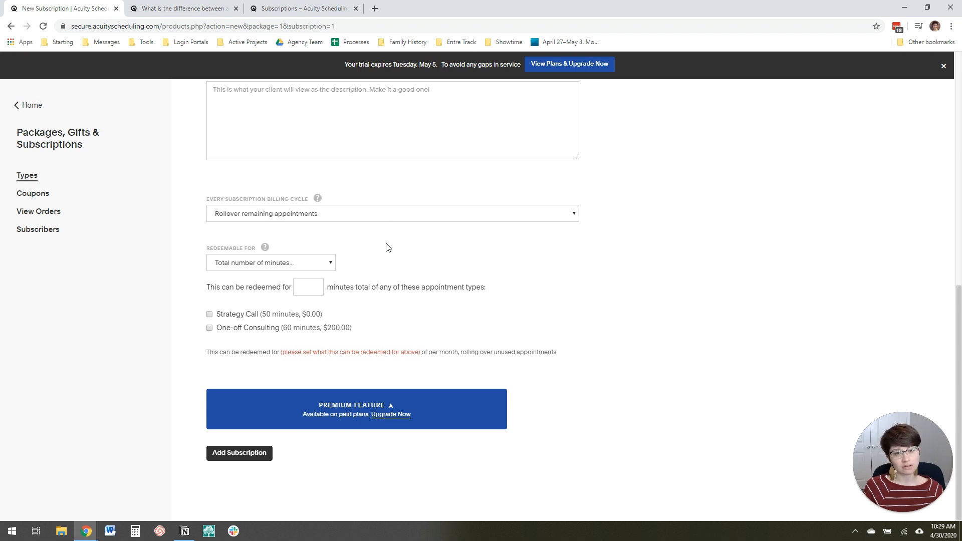
pyautogui.moveTo(386, 246)
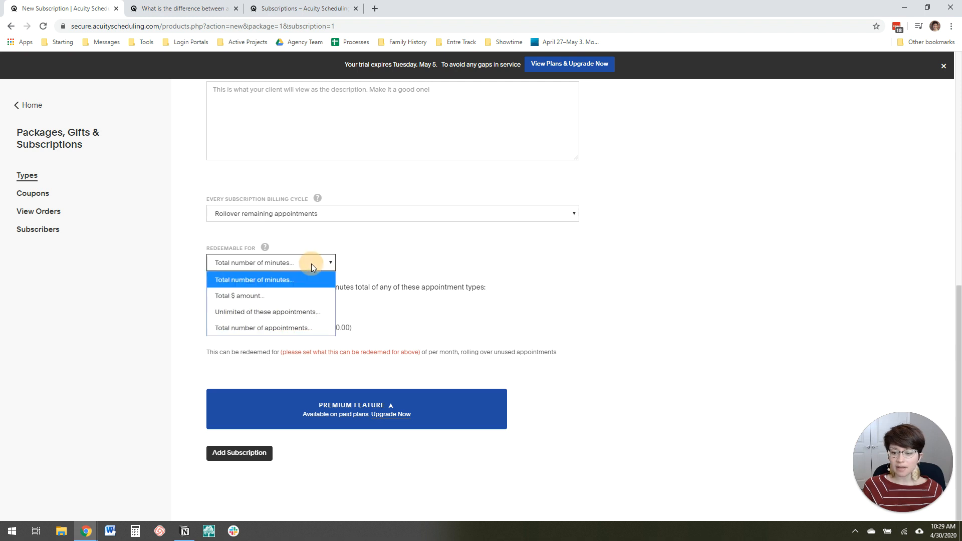
pyautogui.click(263, 328)
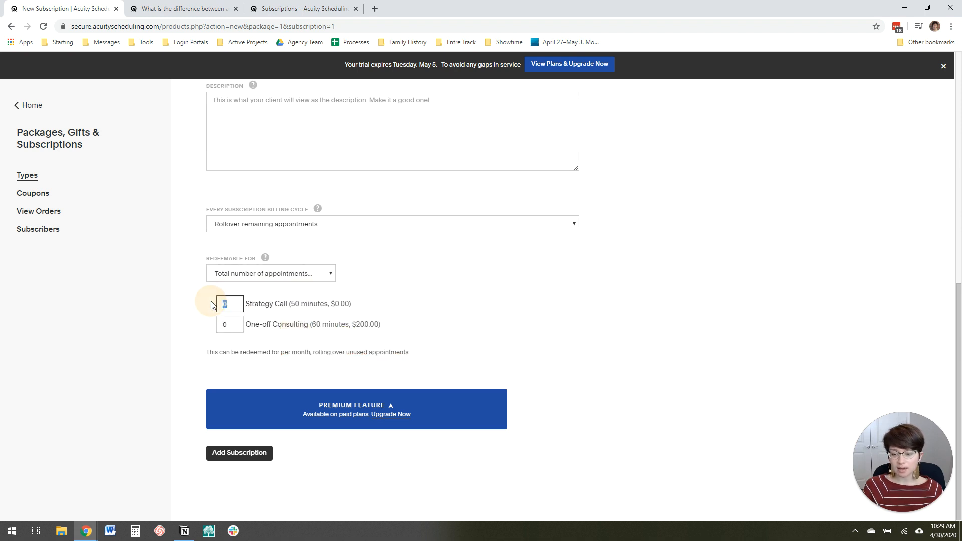
pyautogui.moveTo(297, 322)
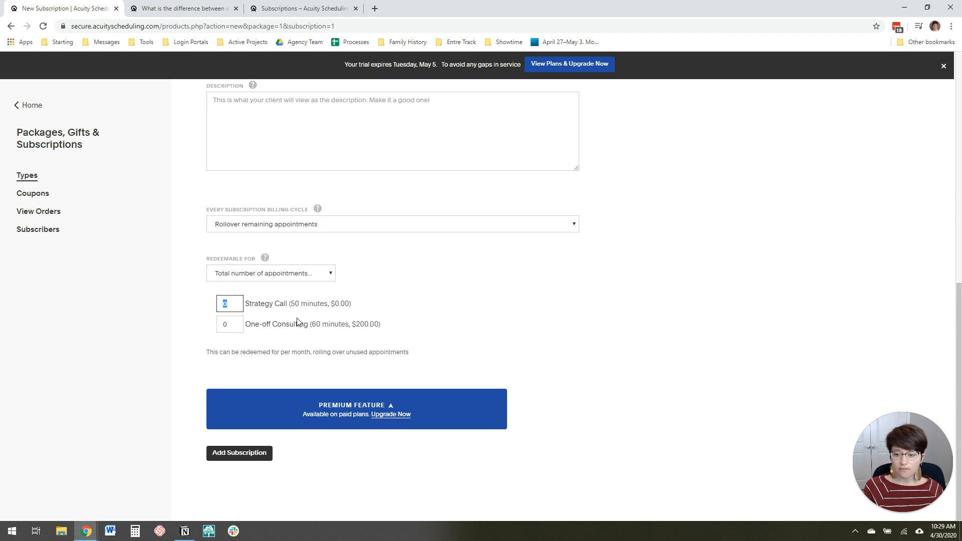
pyautogui.write('4')
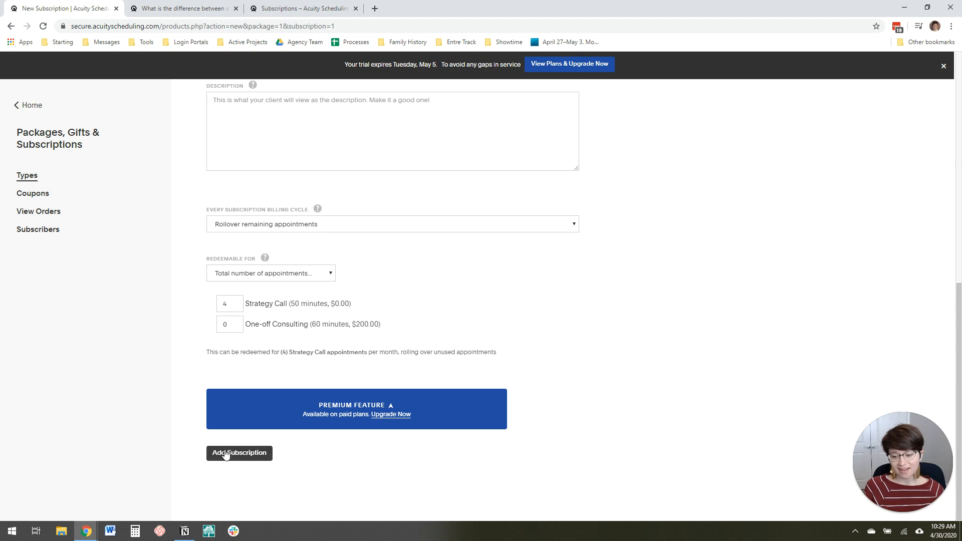
pyautogui.click(238, 453)
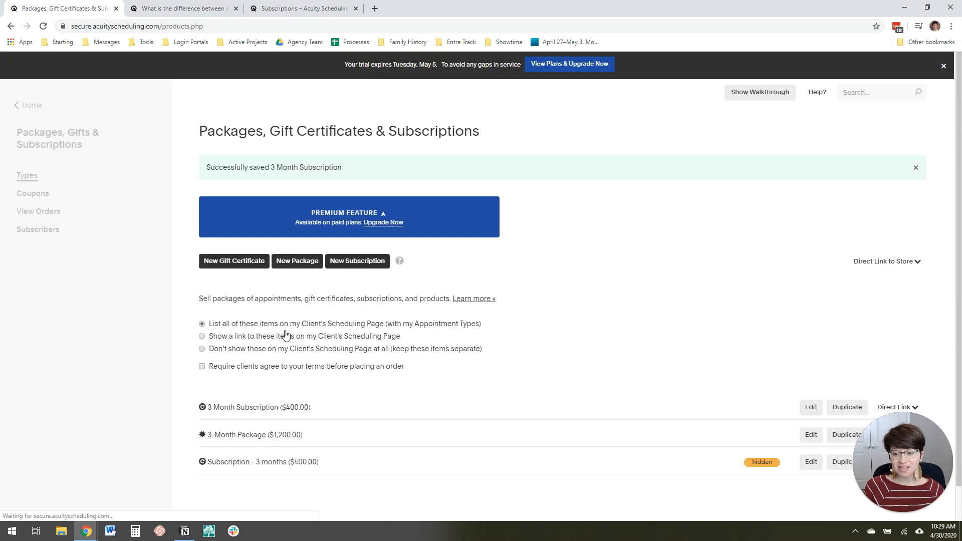
pyautogui.moveTo(32, 104)
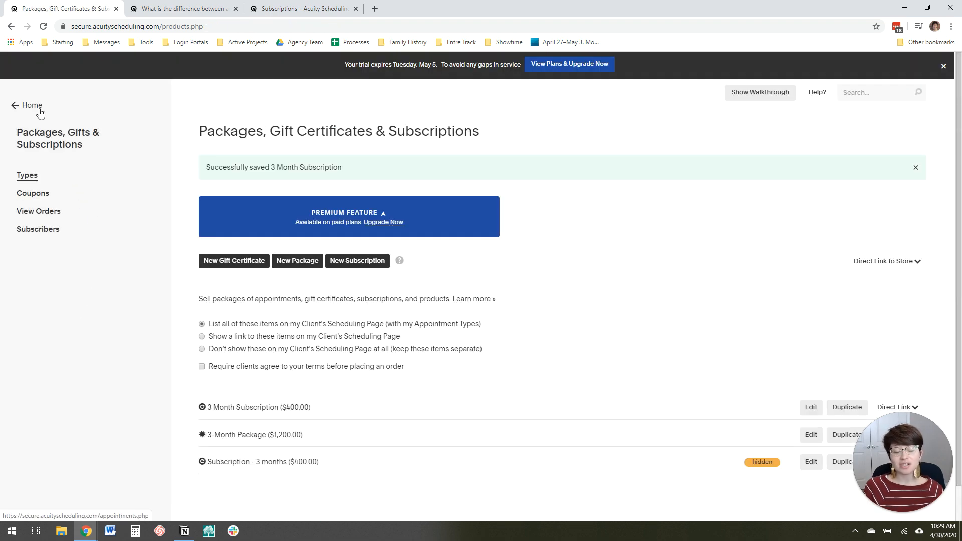
# Return to the home calendar, then go to Payment Settings in the sidebar
pyautogui.click(31, 105)
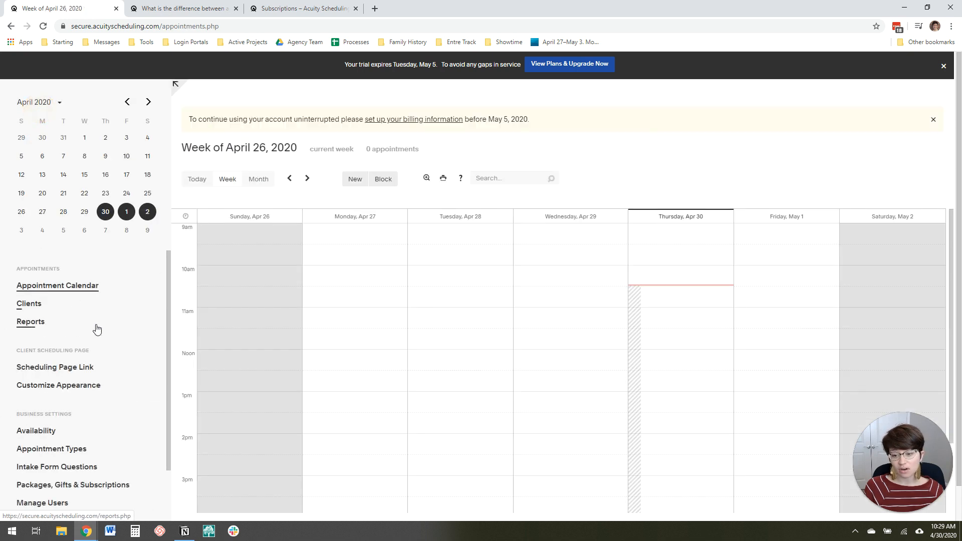
pyautogui.scroll(-3)
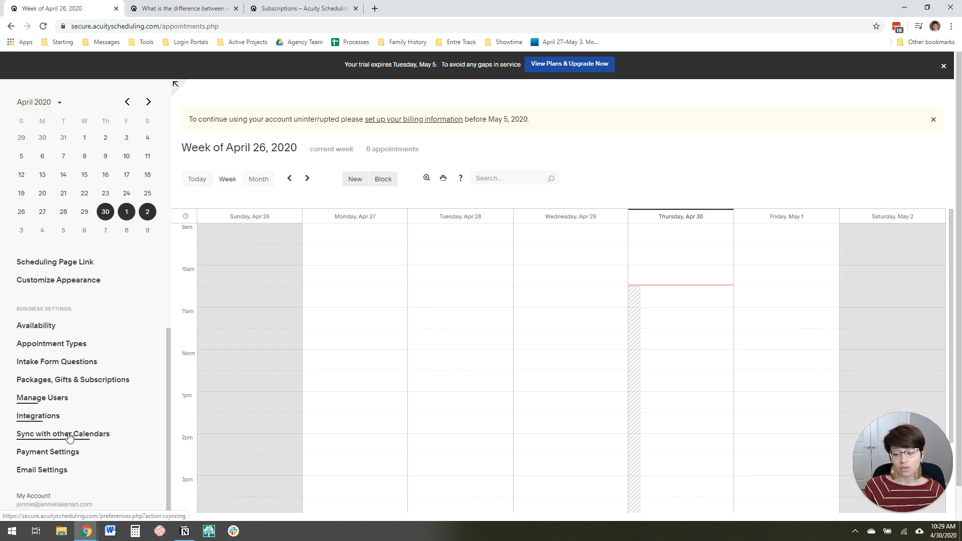
pyautogui.click(47, 451)
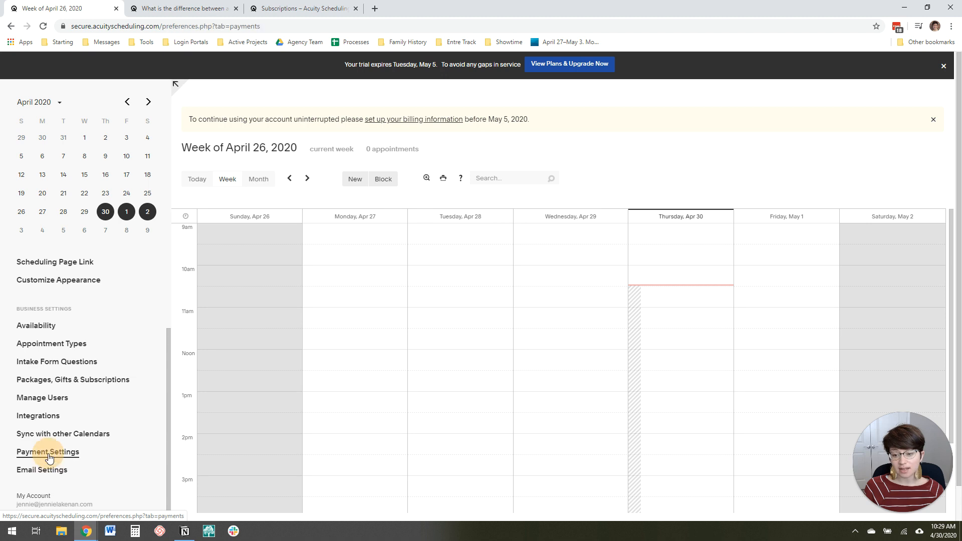
# Set payments to Stripe with full payment required at booking, and save the settings
pyautogui.click(47, 451)
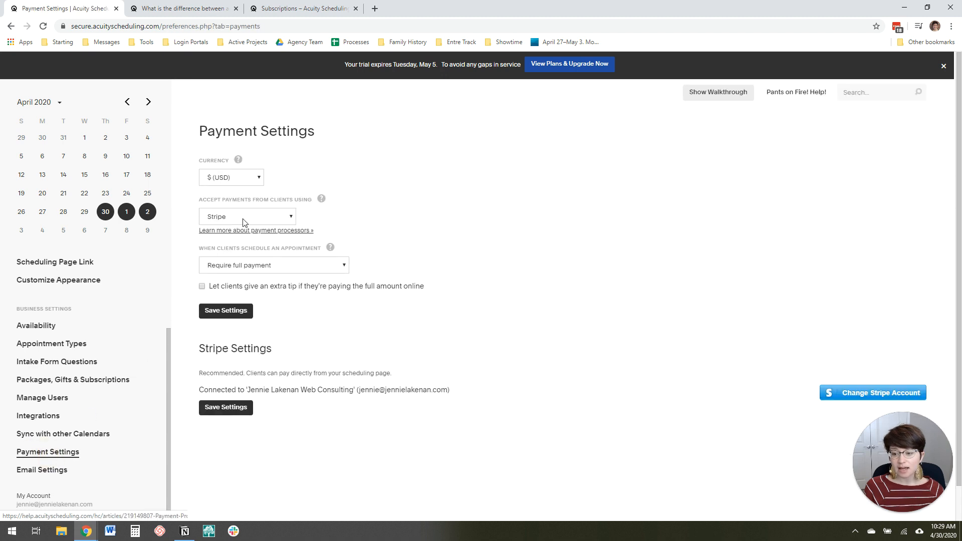
pyautogui.click(246, 216)
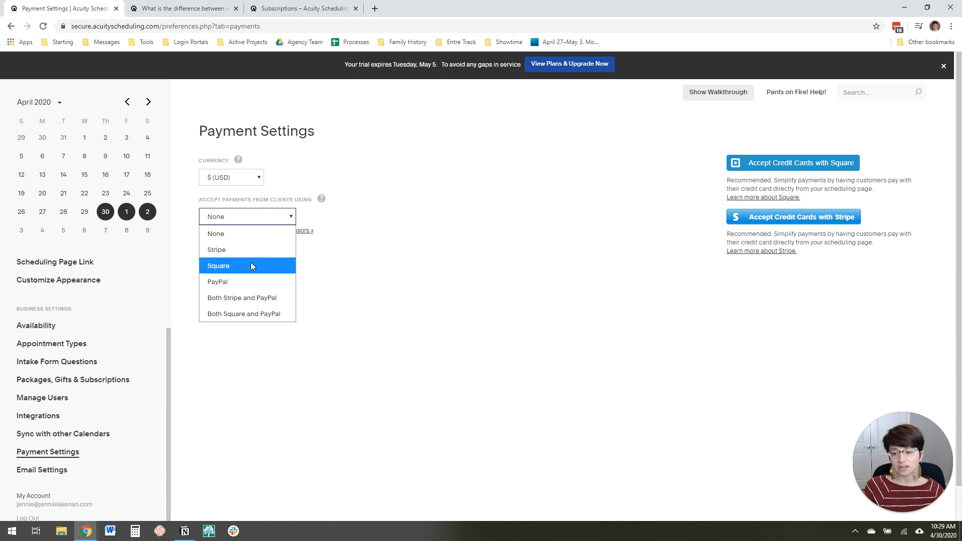
pyautogui.moveTo(250, 281)
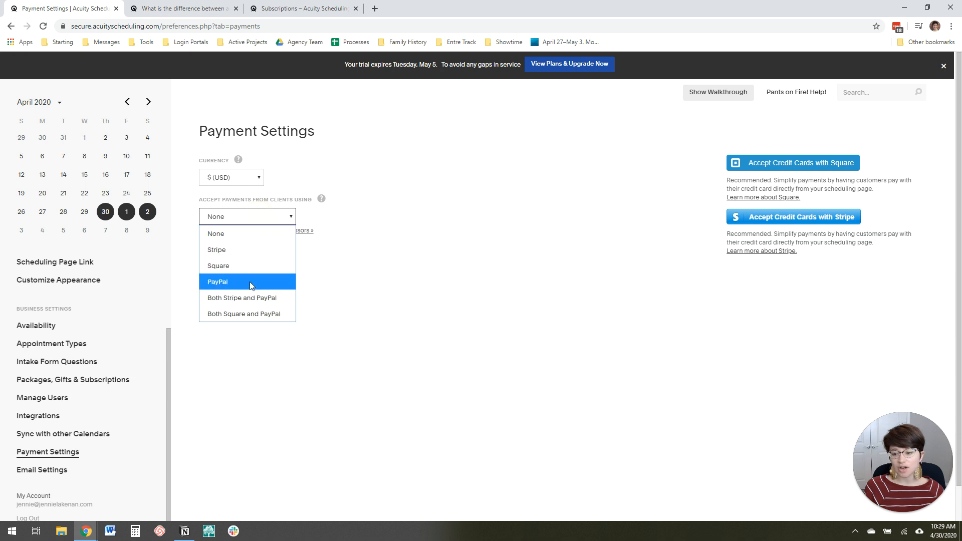
pyautogui.moveTo(243, 250)
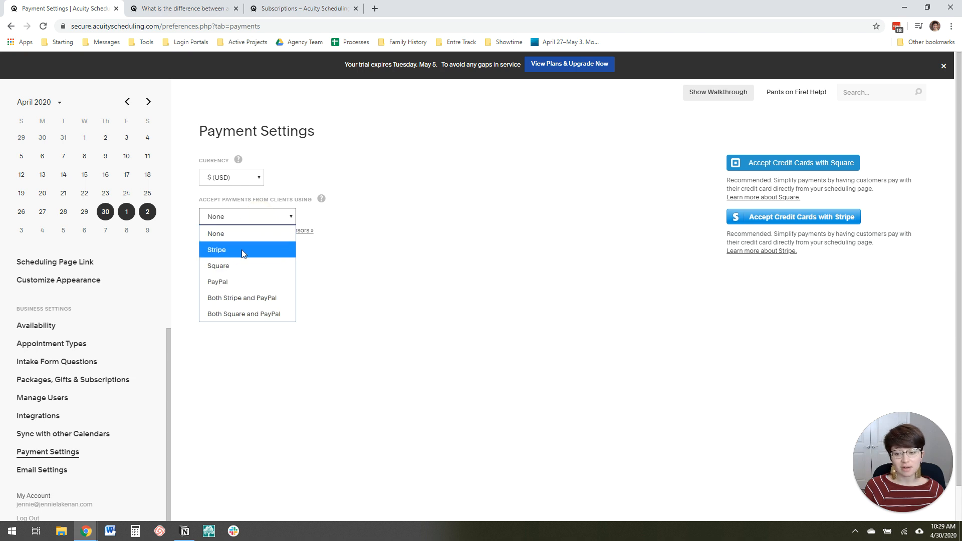
pyautogui.moveTo(238, 301)
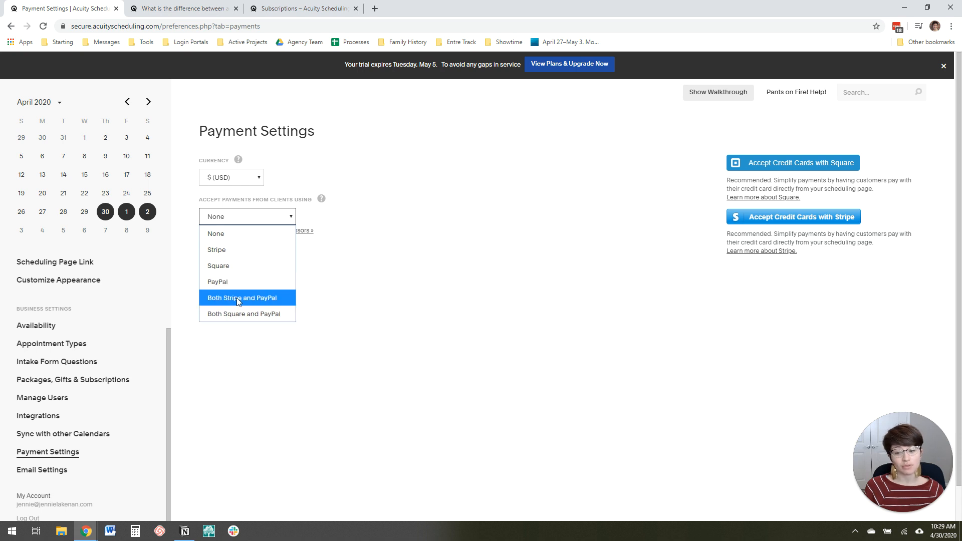
pyautogui.click(216, 249)
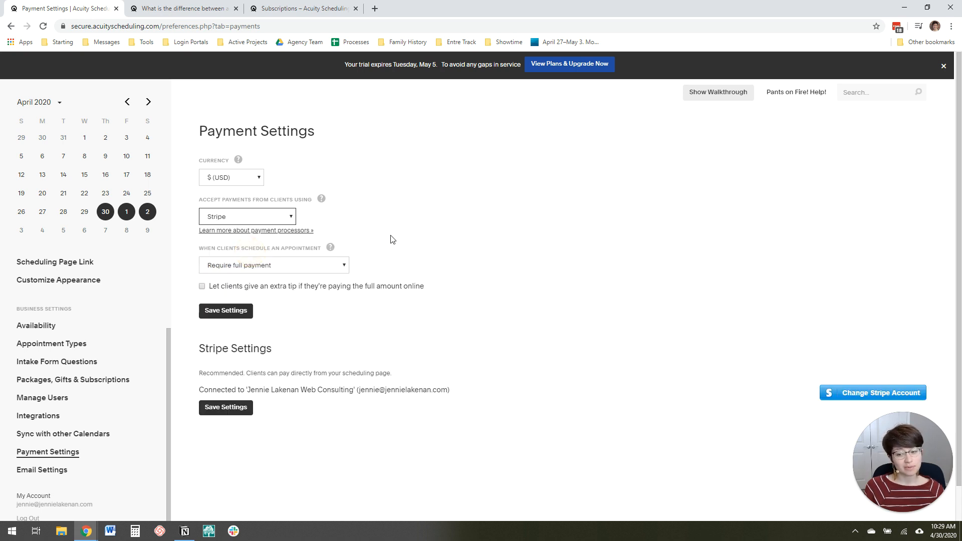
pyautogui.moveTo(352, 332)
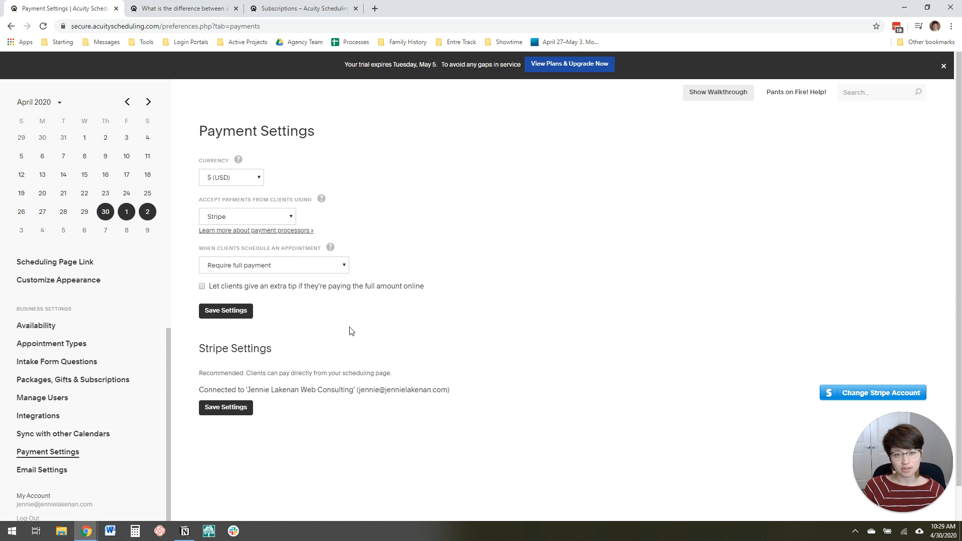
pyautogui.moveTo(357, 313)
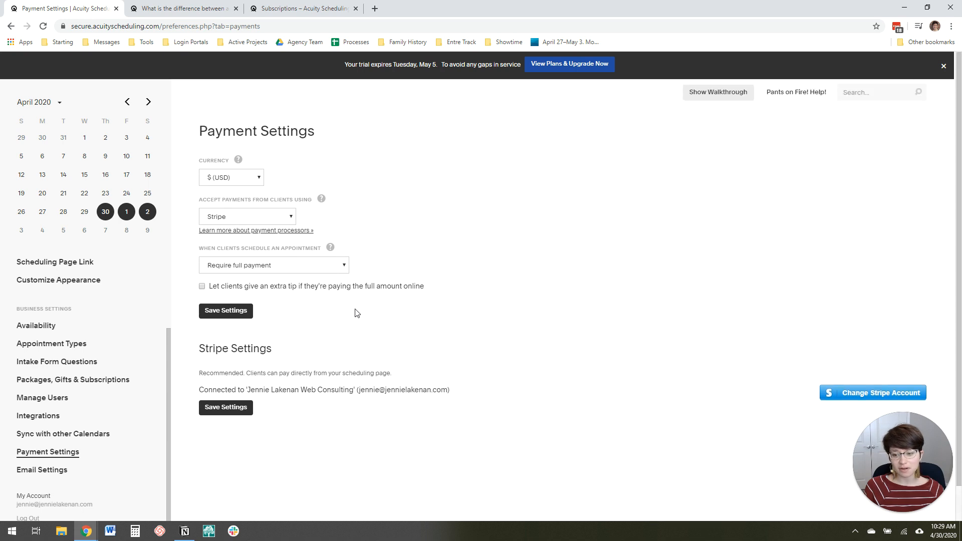
pyautogui.click(273, 265)
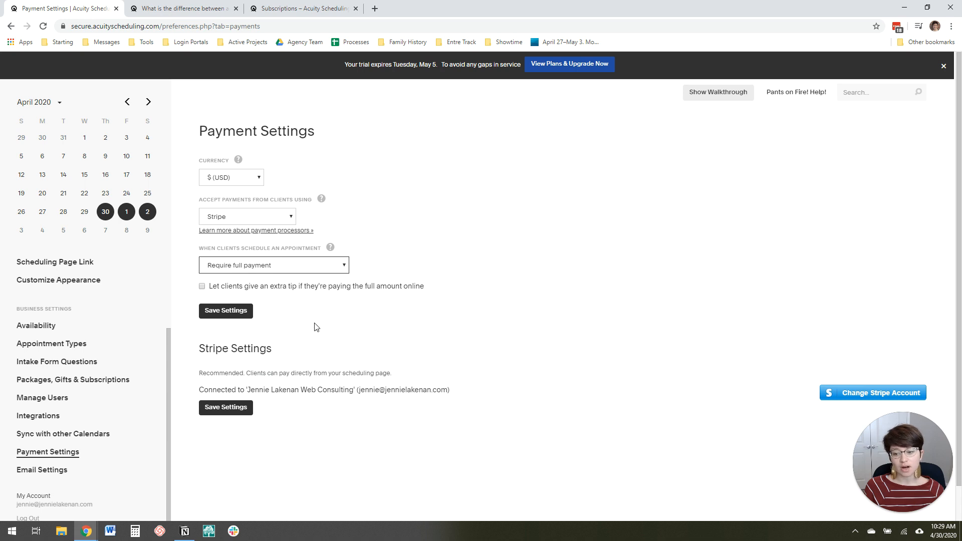
pyautogui.moveTo(274, 267)
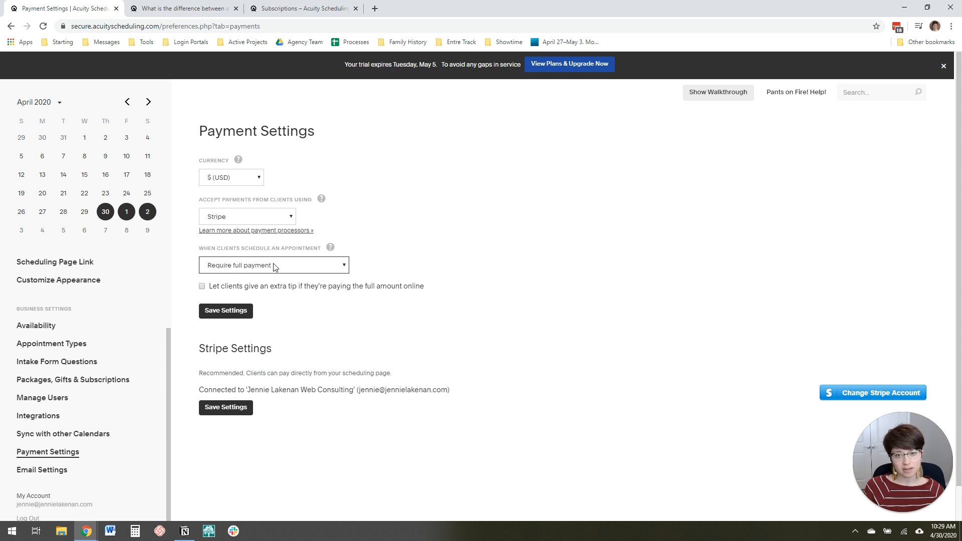
pyautogui.moveTo(203, 399)
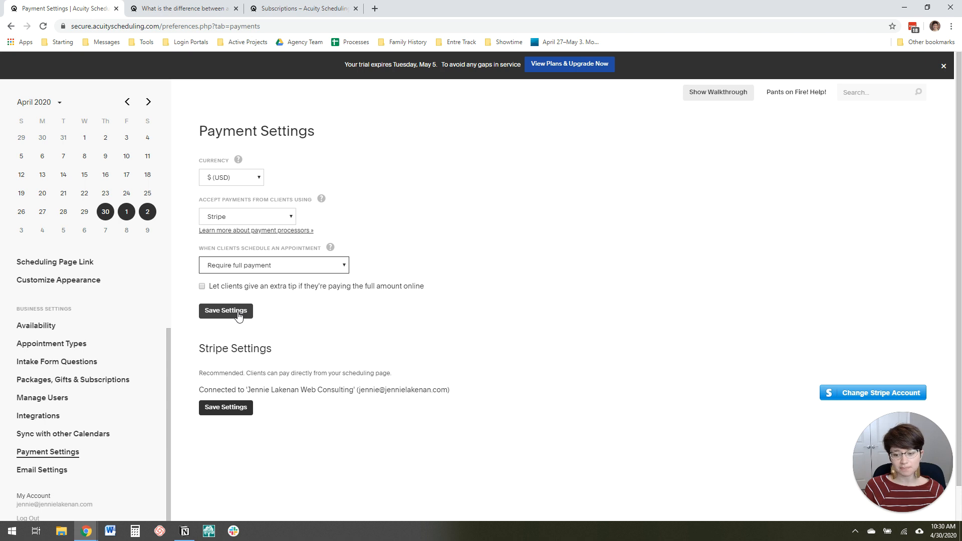
pyautogui.click(225, 311)
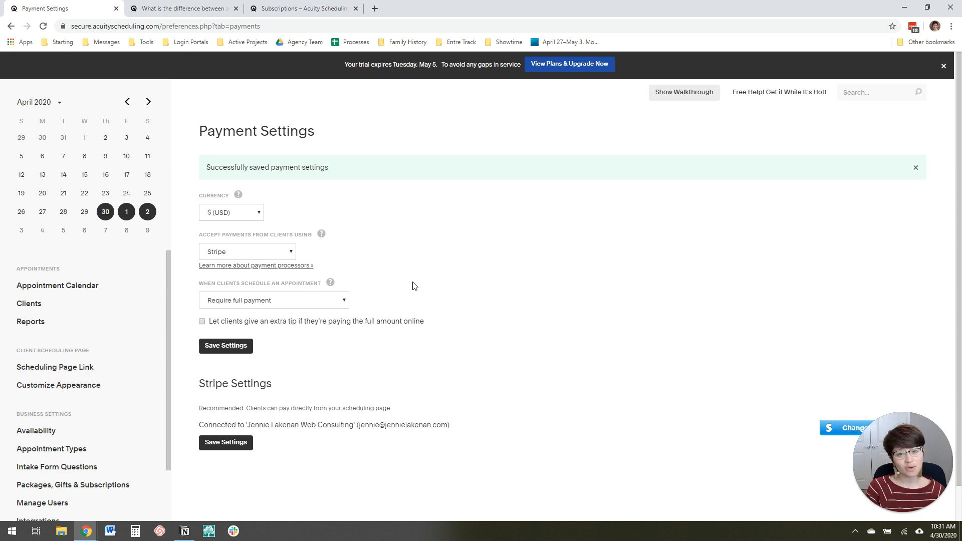
pyautogui.moveTo(396, 316)
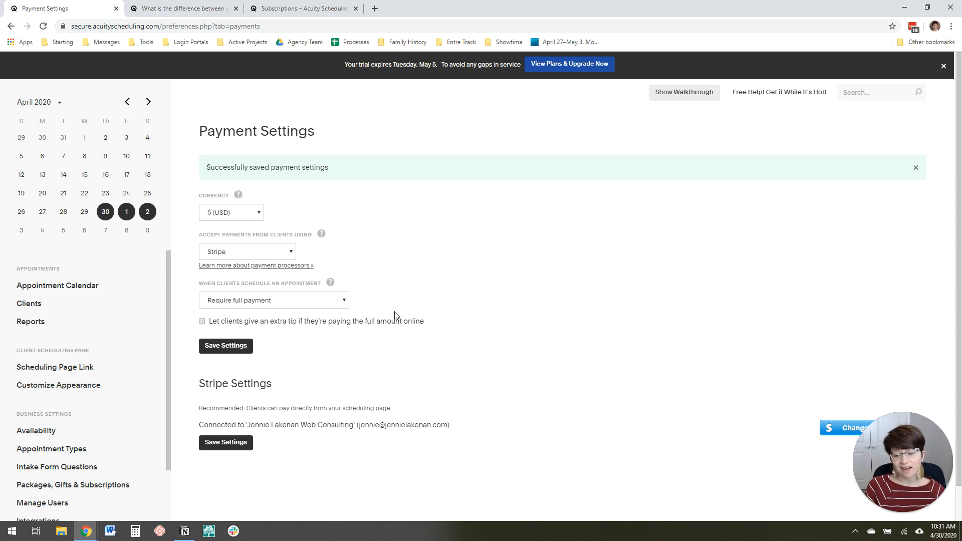
pyautogui.moveTo(347, 357)
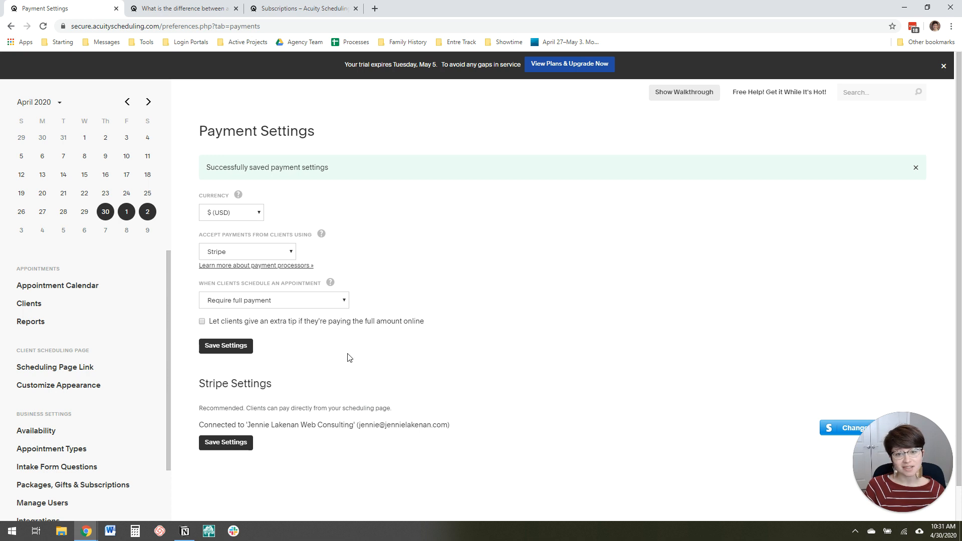